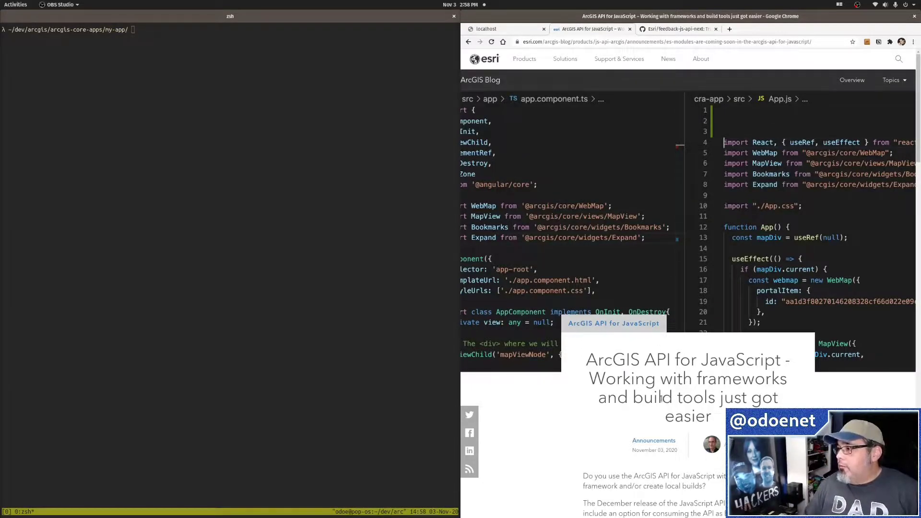
Step: Scroll through the ArcGIS Blog ES modules post down to its import example
scroll("down", 3)
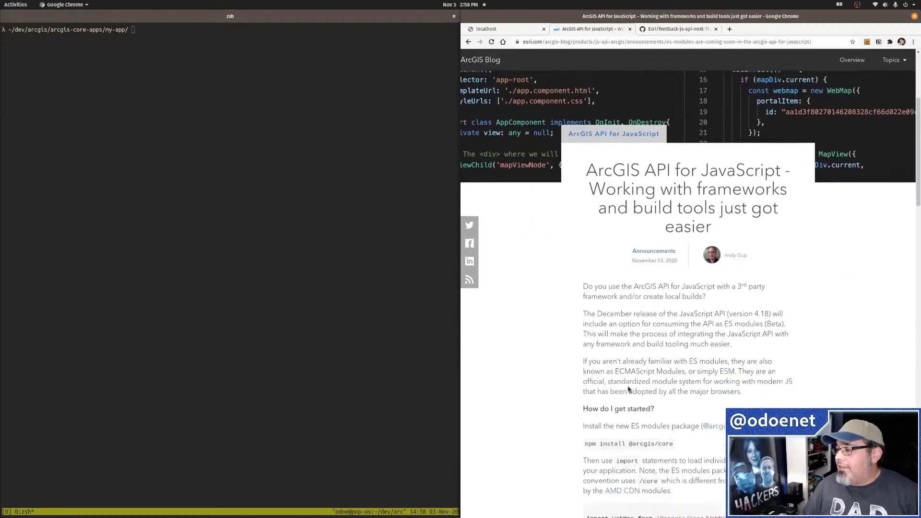
scroll("down", 3)
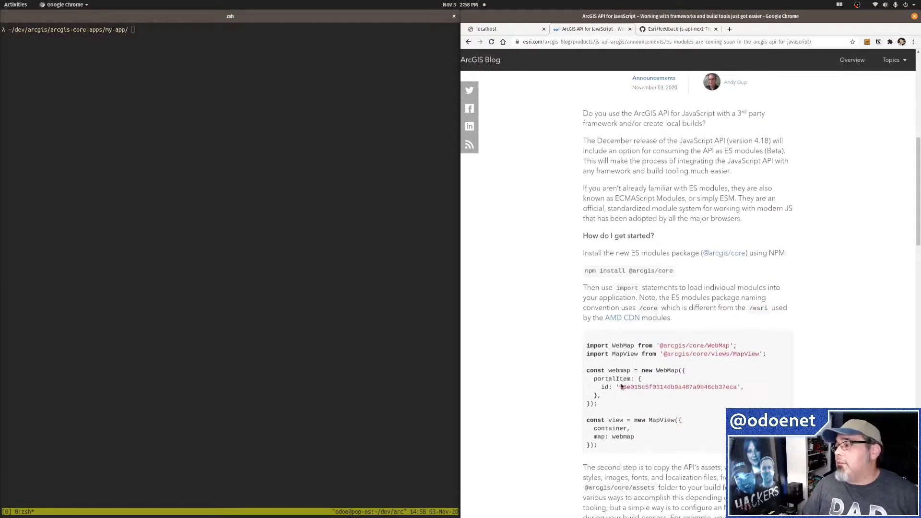
scroll("down", 3)
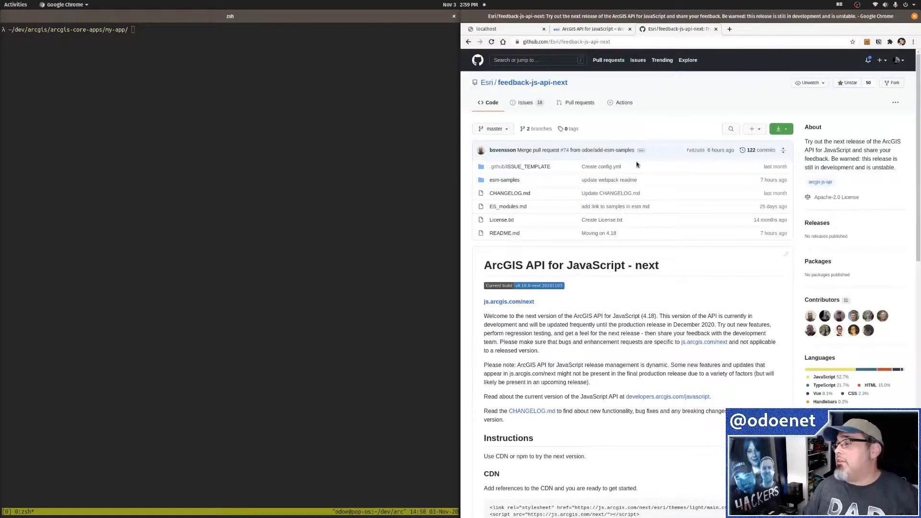
mouse_move(608, 352)
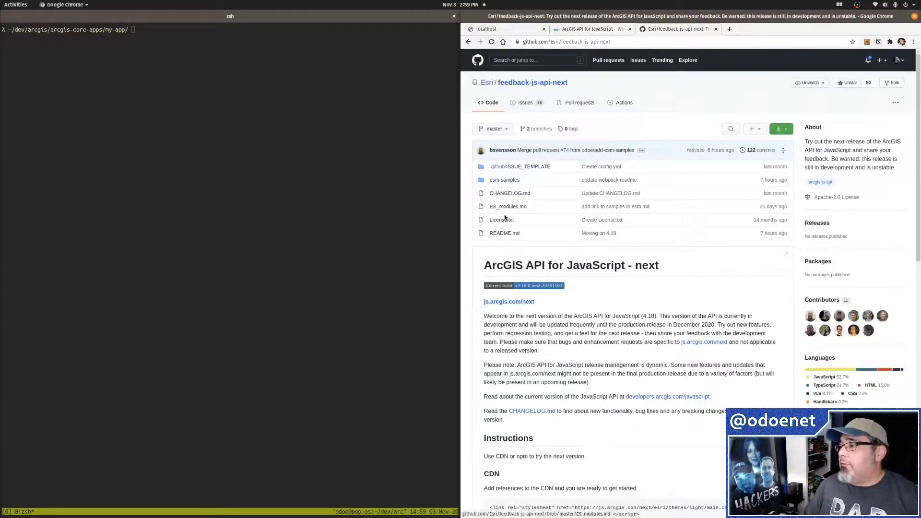
left_click(507, 206)
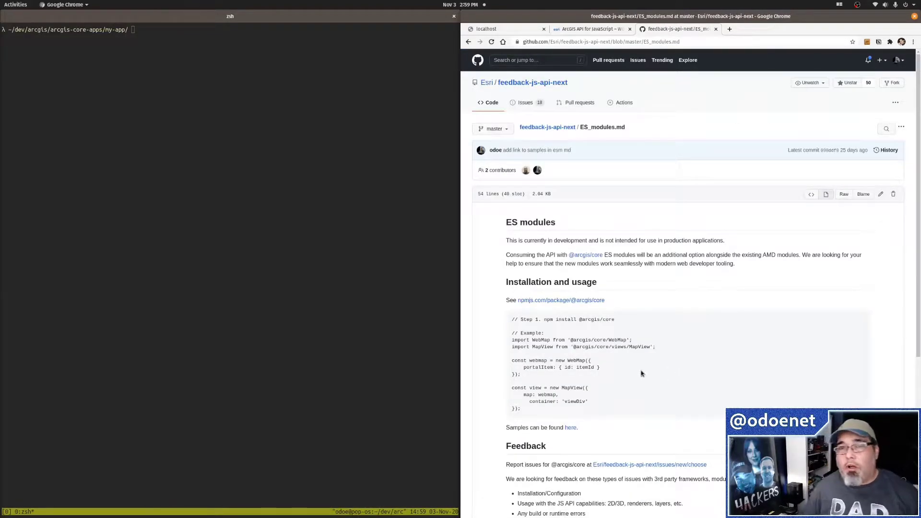
scroll("down", 3)
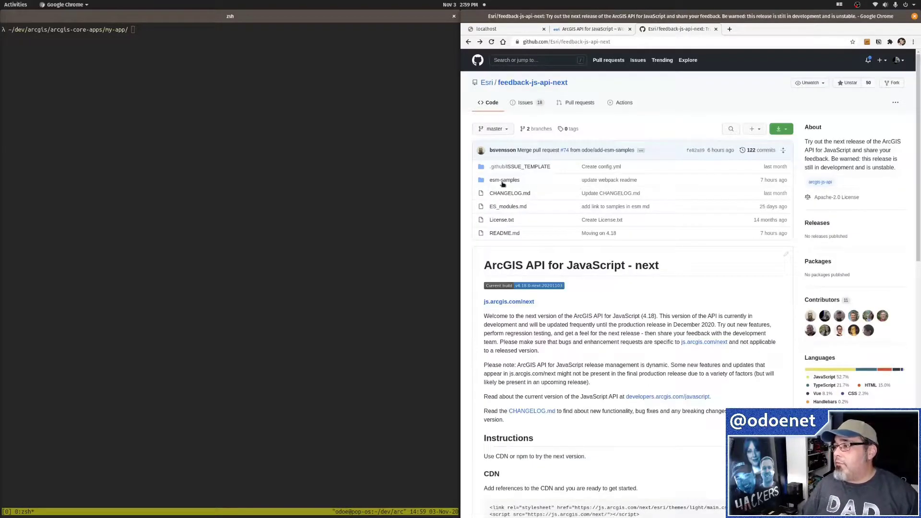
left_click(505, 180)
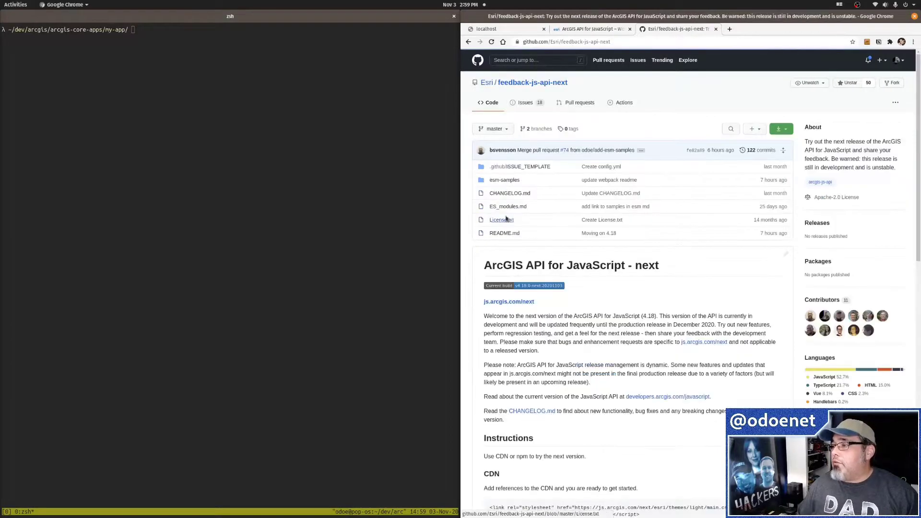
left_click(507, 207)
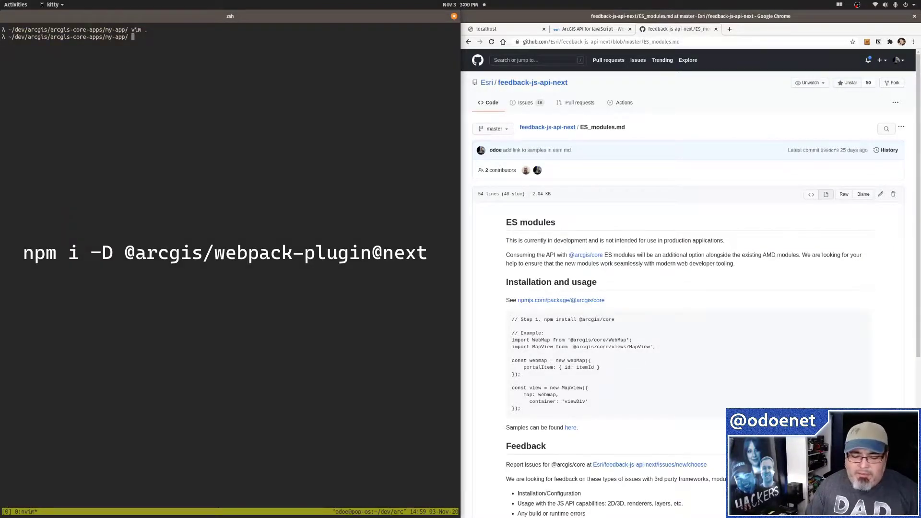
type("npm i")
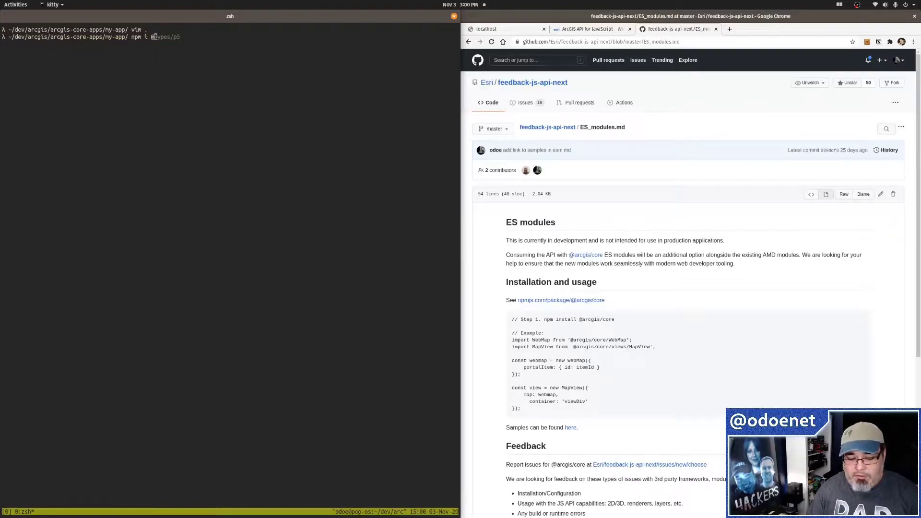
key("Return")
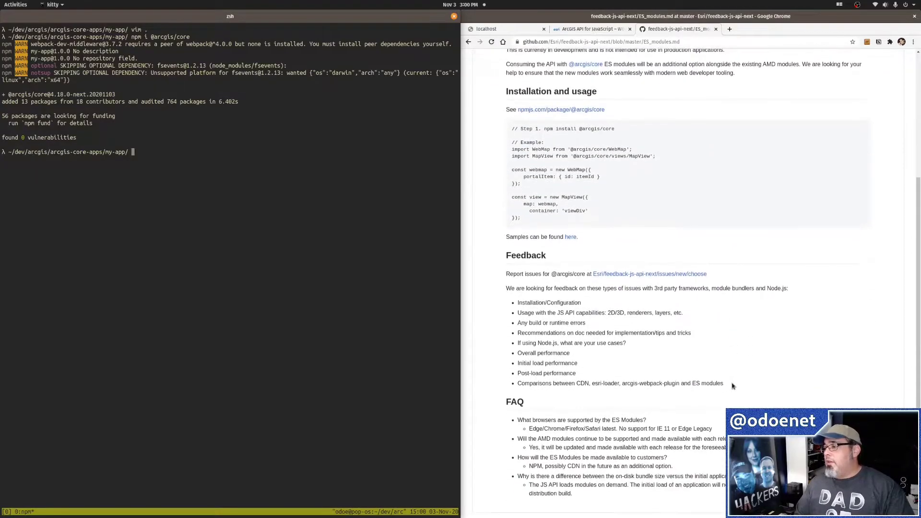
scroll("up", 3)
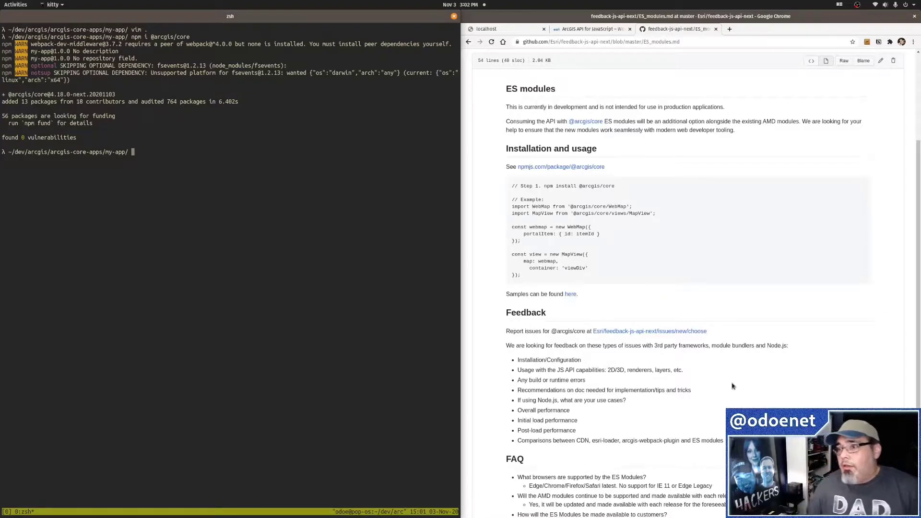
mouse_move(719, 392)
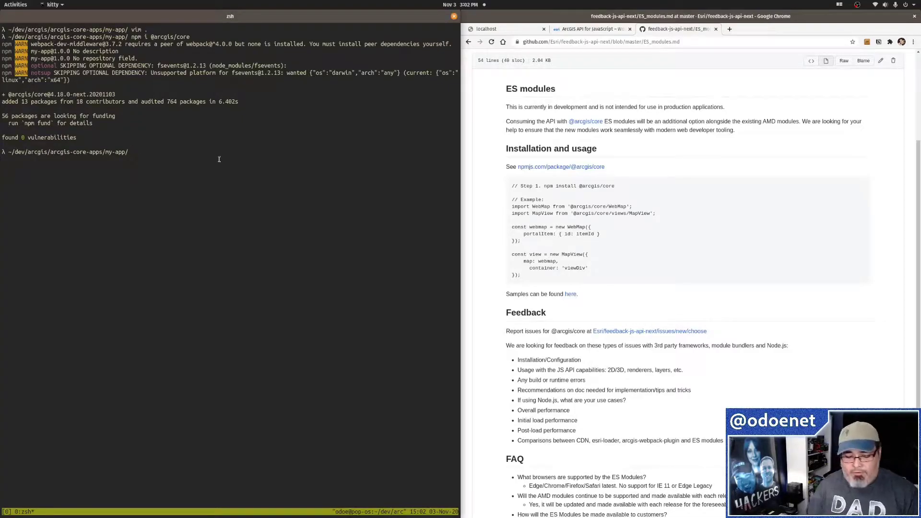
Step: Select the ArcGISPlugin line in webpack.config.js, save with :w, and open src/index.css
key("Return")
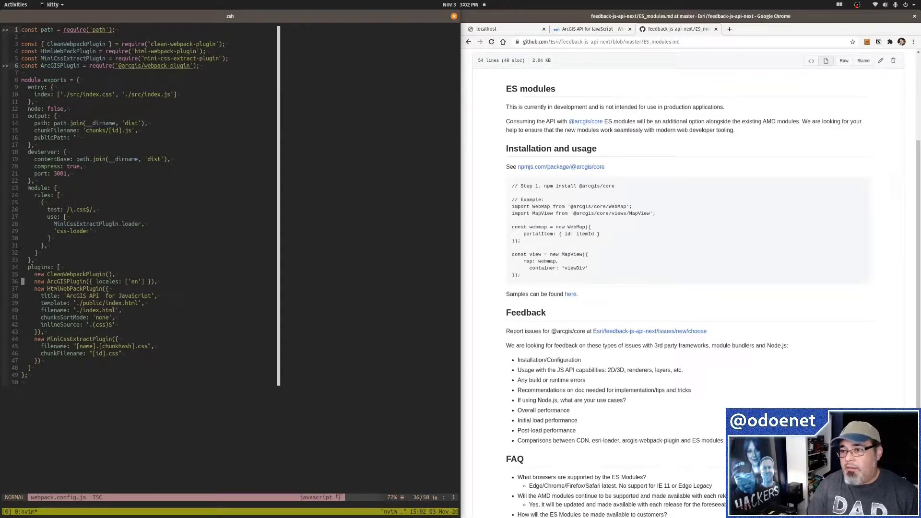
key("V")
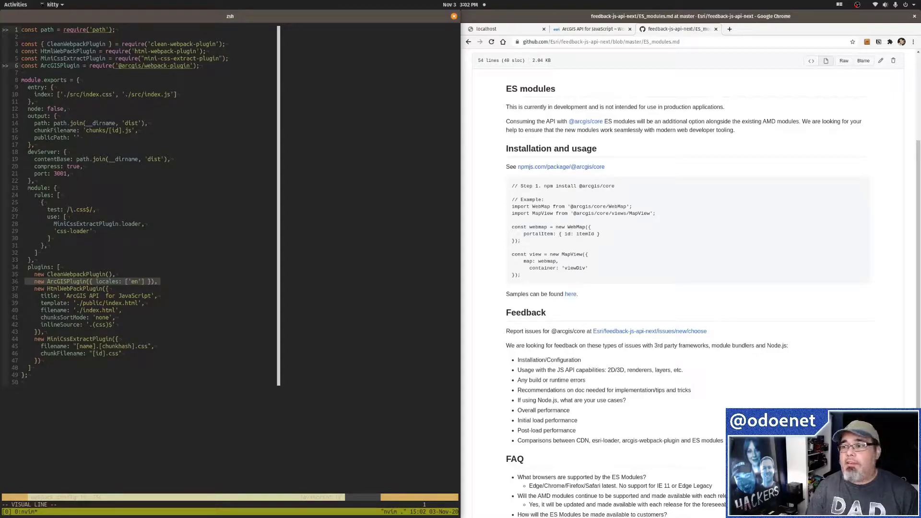
key("i")
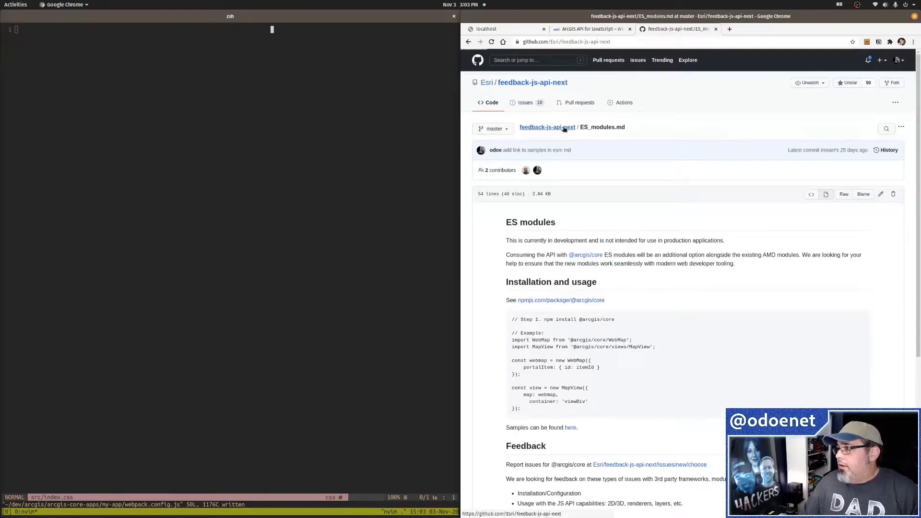
Step: Navigate from the repo root to esm-samples/webpack/src/index.css
left_click(547, 127)
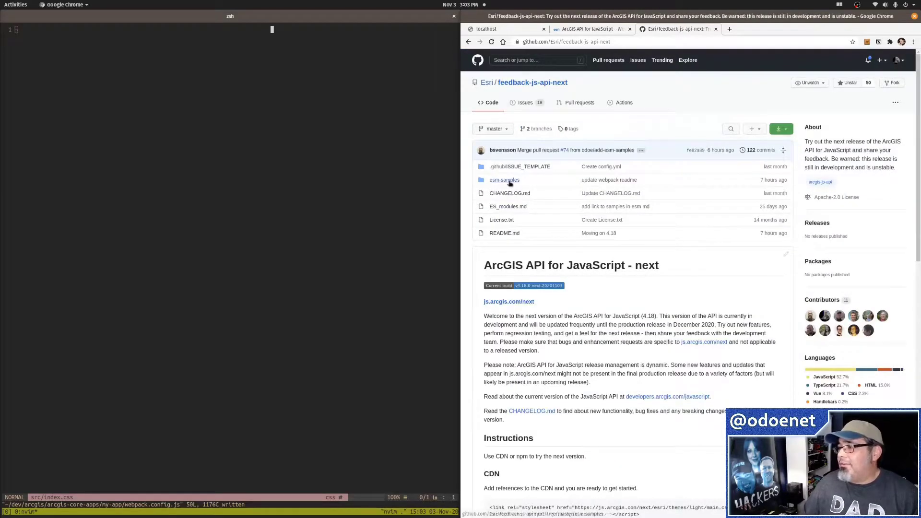
left_click(503, 180)
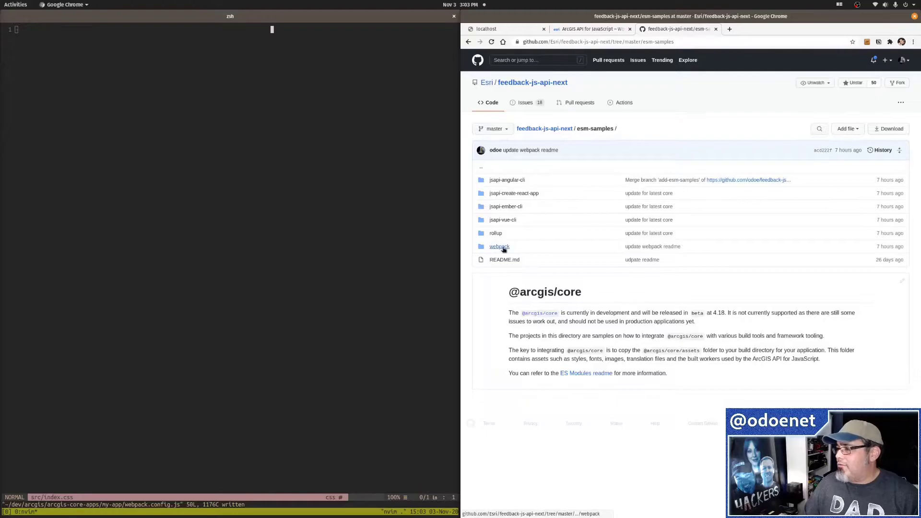
left_click(500, 246)
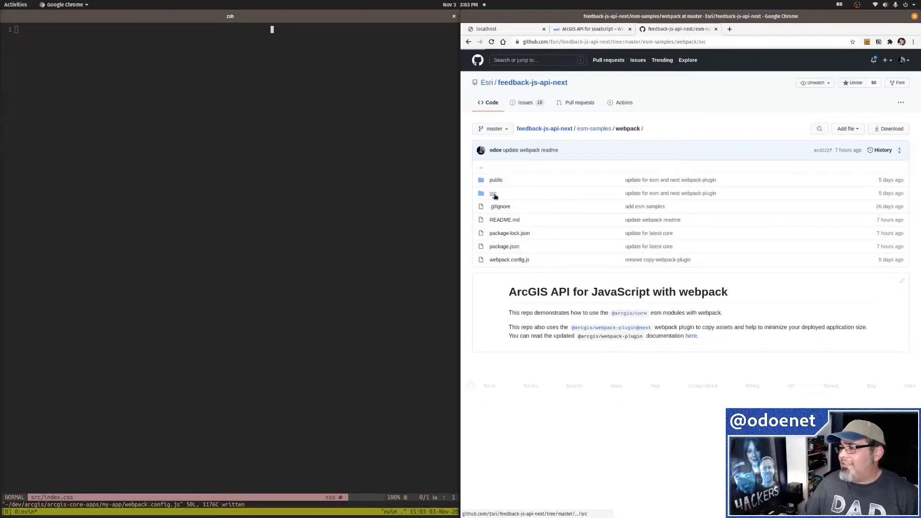
left_click(493, 192)
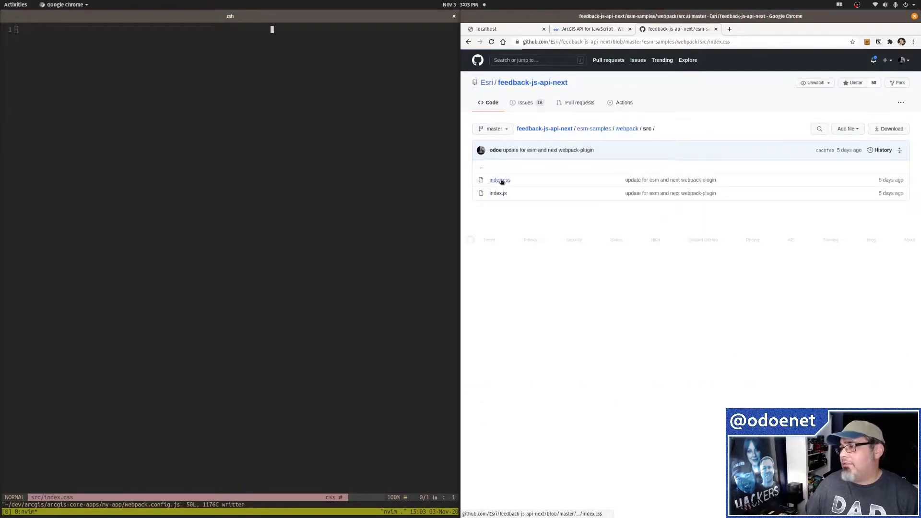
left_click(499, 180)
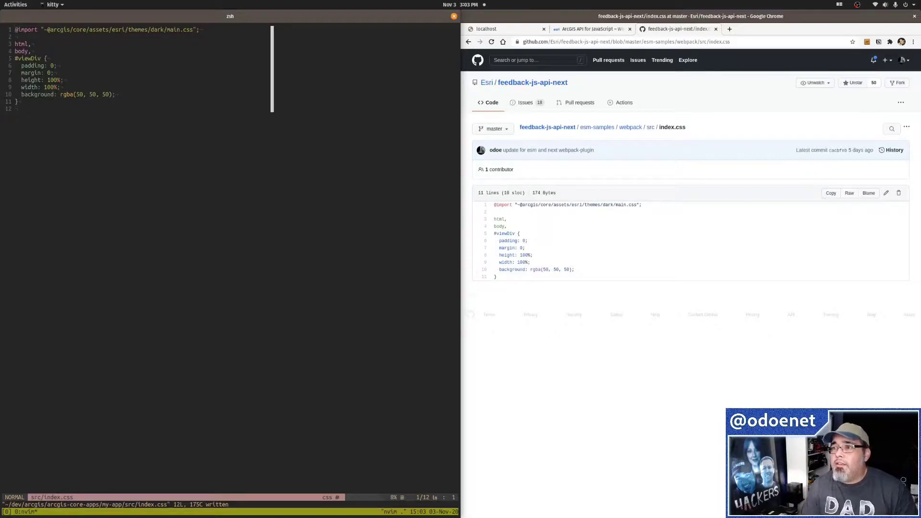
Step: Edit the end of the dark theme import line in index.css and leave insert mode
key("i")
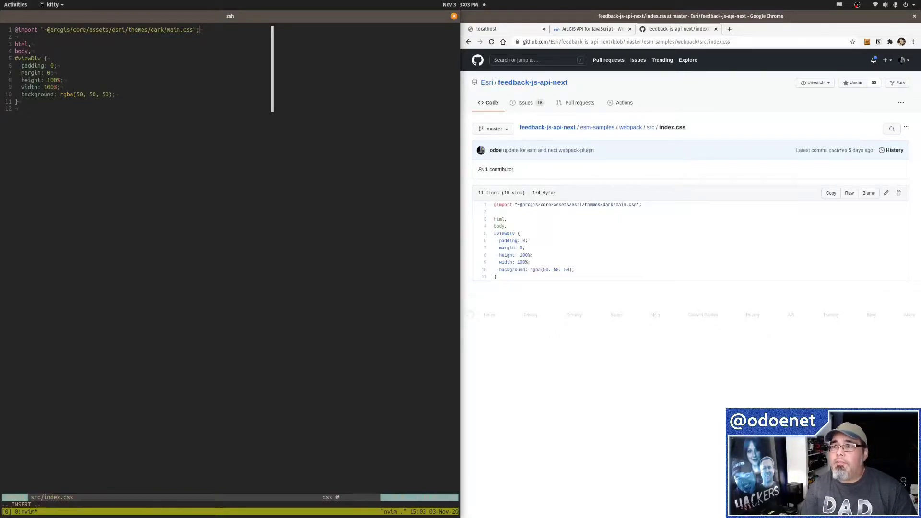
key("Escape")
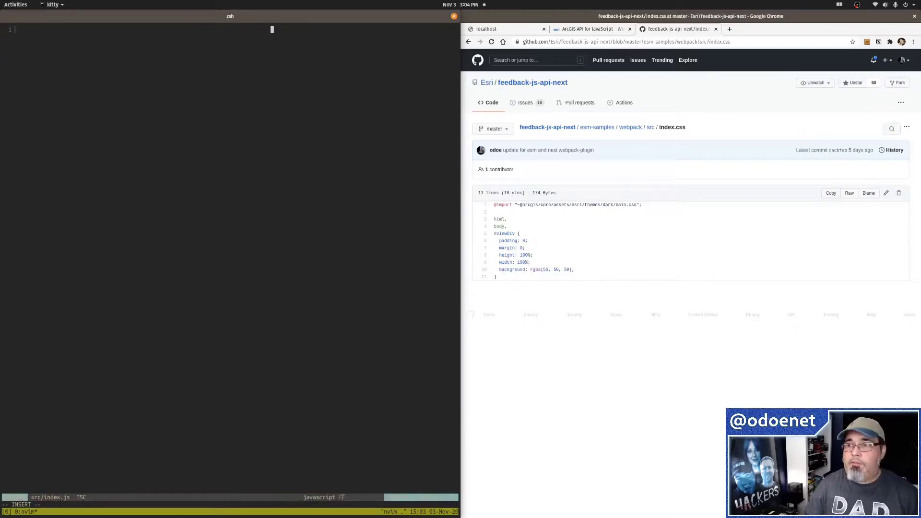
type("import A")
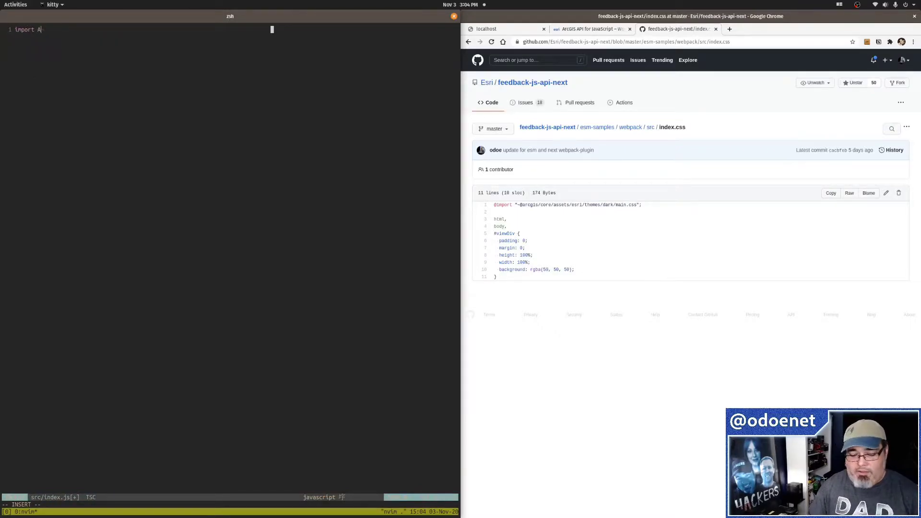
type("rcGISMA")
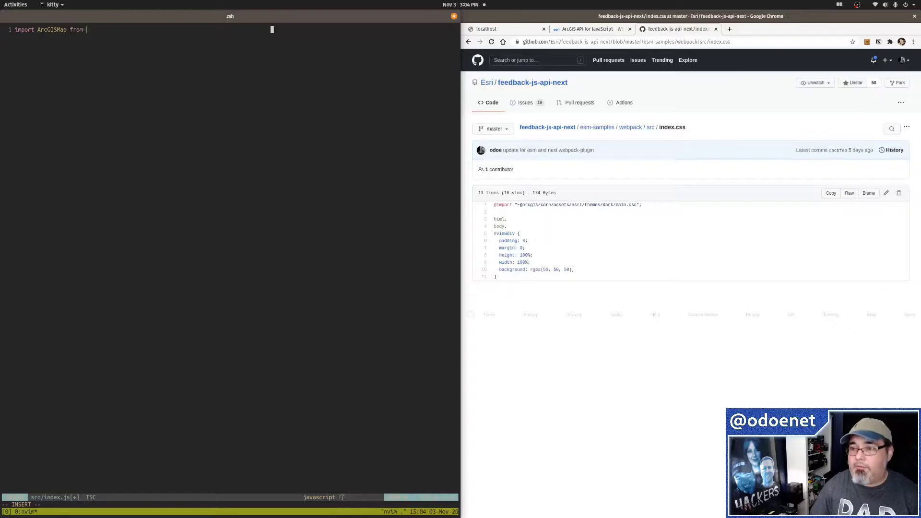
type("'@arcgis/core/")
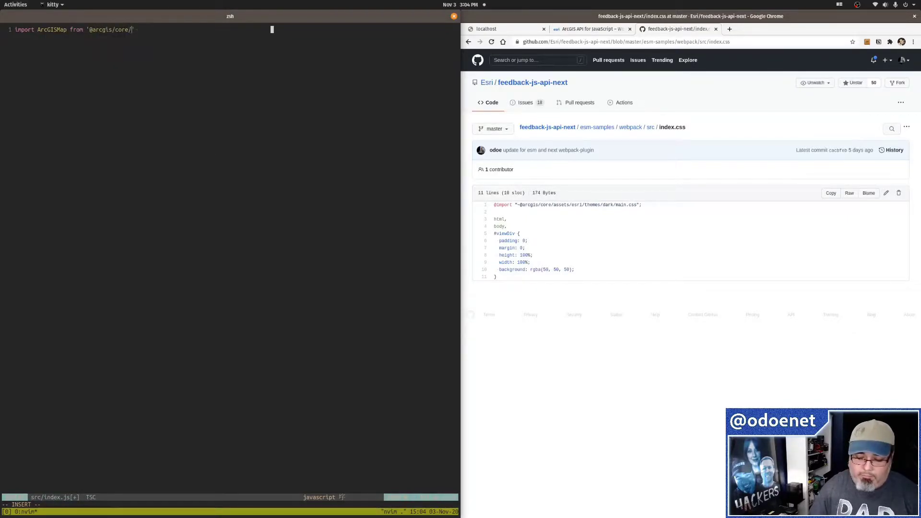
type("Map'")
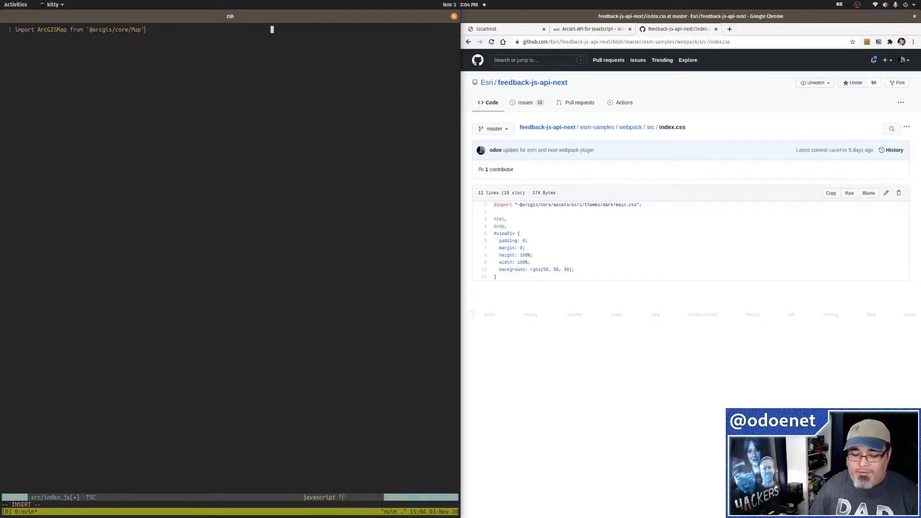
type(";")
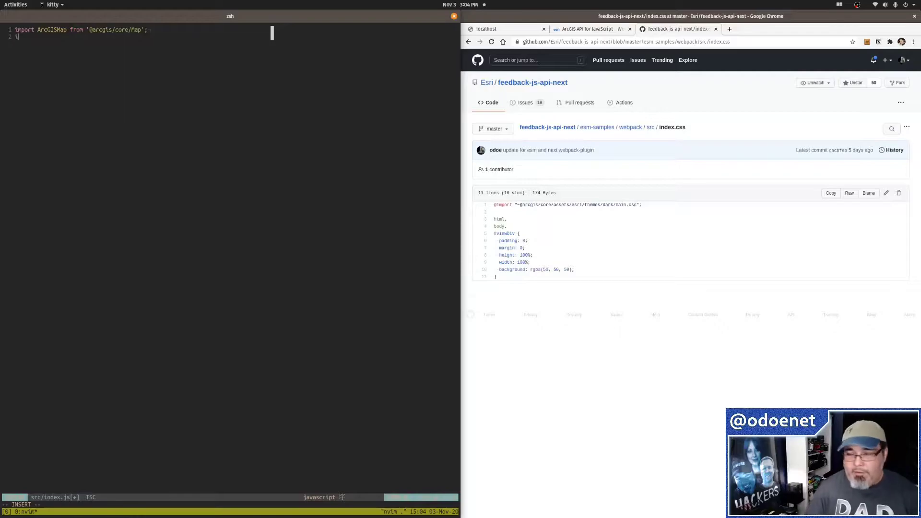
type("import MapView from '")
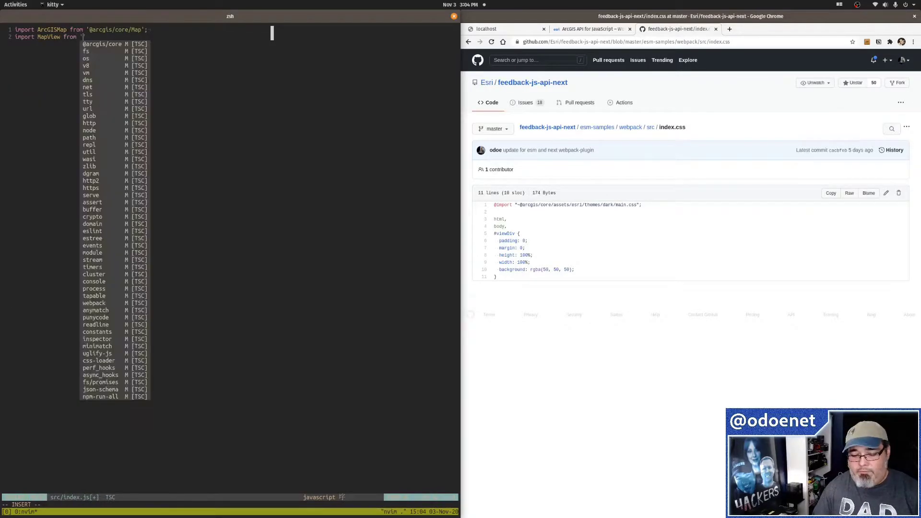
type("@arcgis/core/views'")
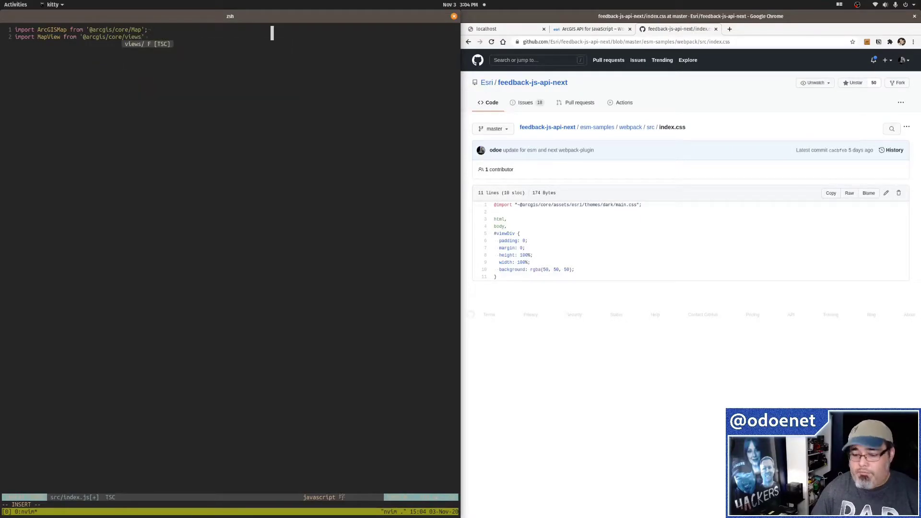
type("MapView")
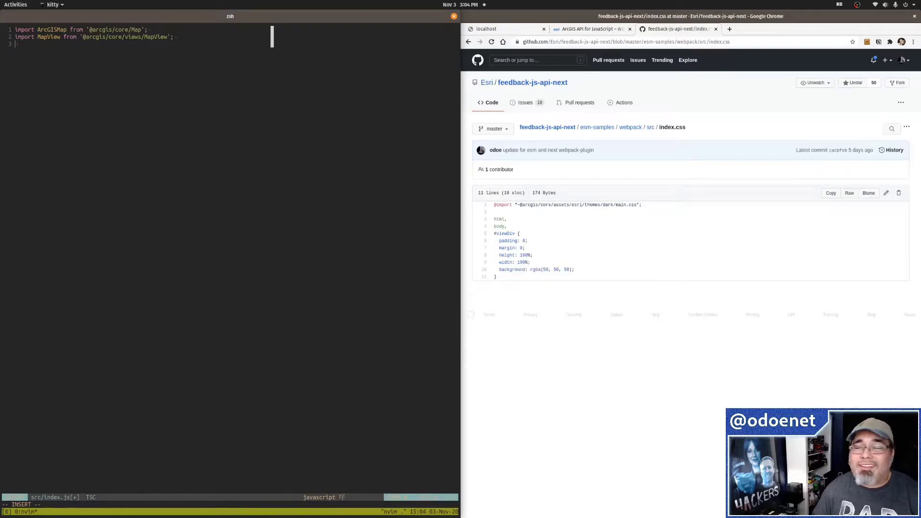
mouse_move(558, 314)
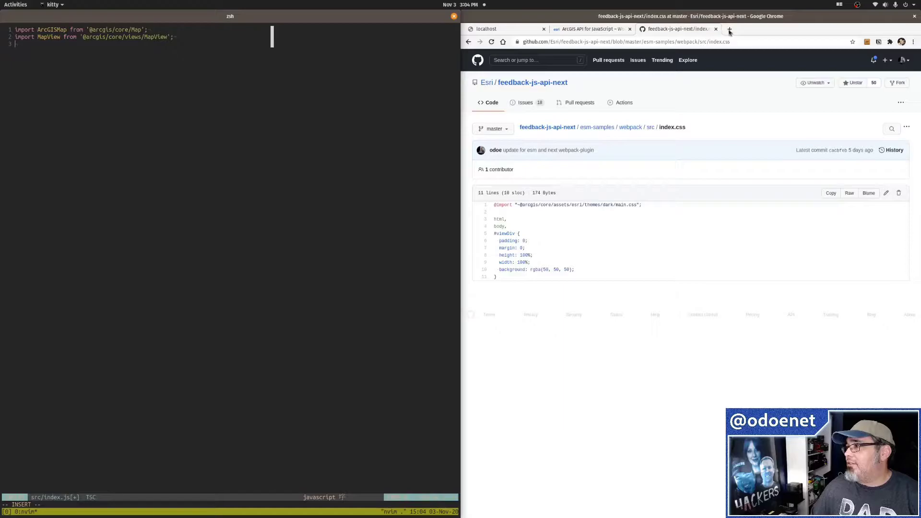
Step: Open js.arcgis.com, the ArcGIS API for JavaScript 4.17 home page, in a new tab
left_click(816, 29)
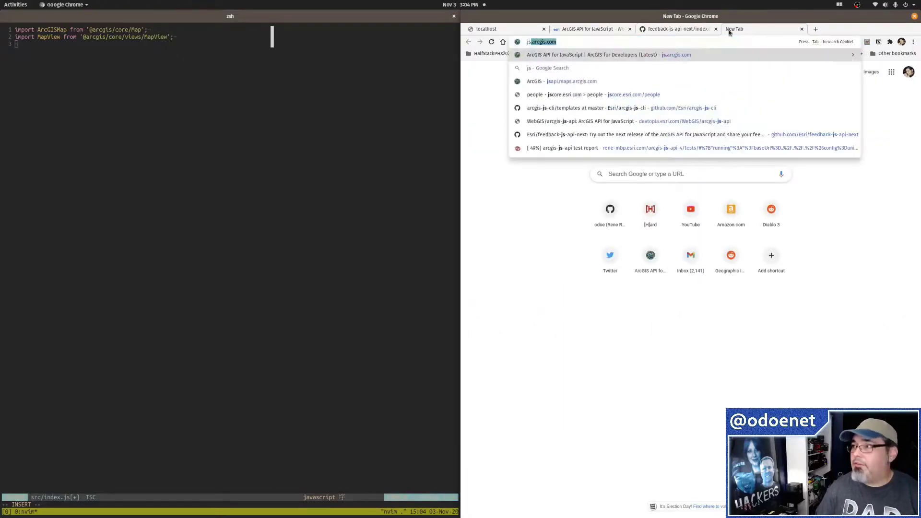
left_click(600, 54)
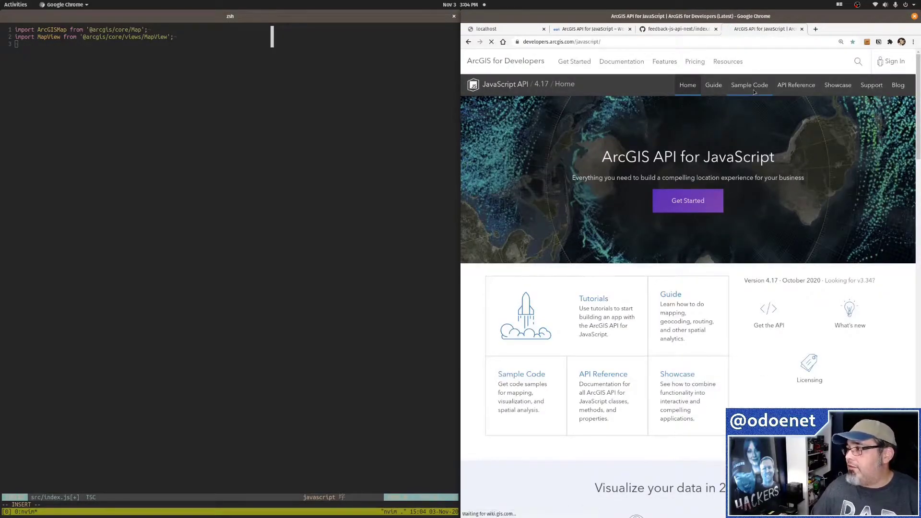
Step: Browse the FeatureLayer samples, viewing Highlight point features and opening Add labels in the sandbox
left_click(749, 85)
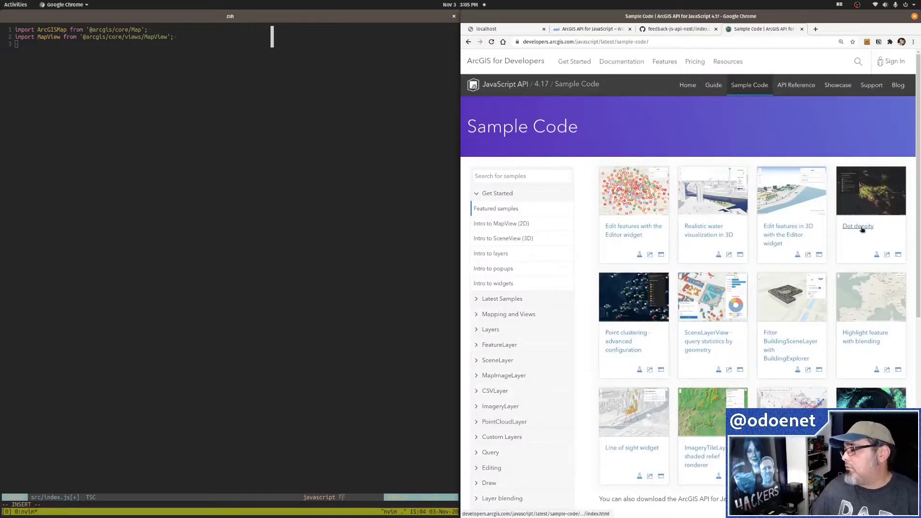
mouse_move(575, 365)
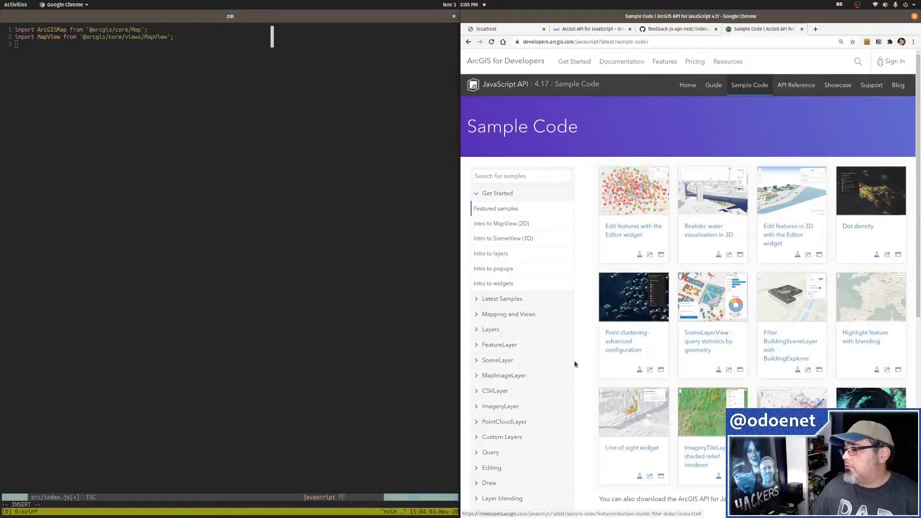
left_click(500, 345)
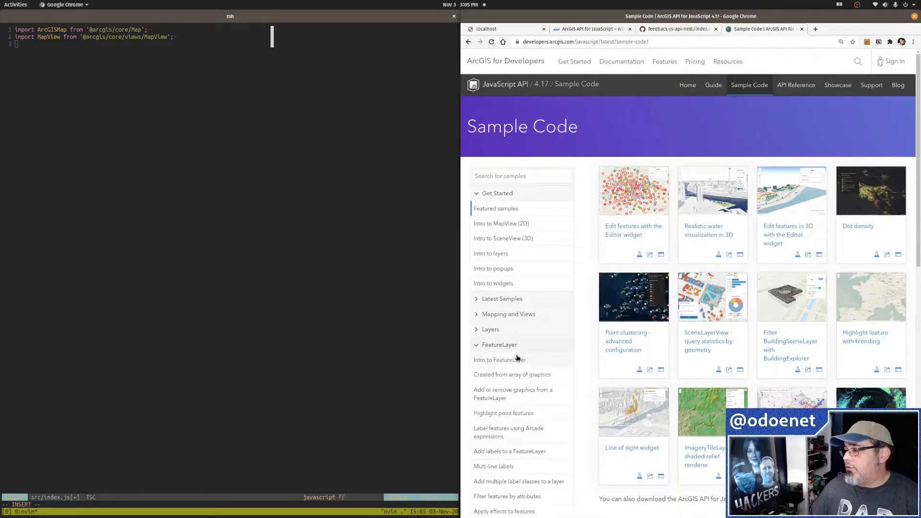
scroll("down", 3)
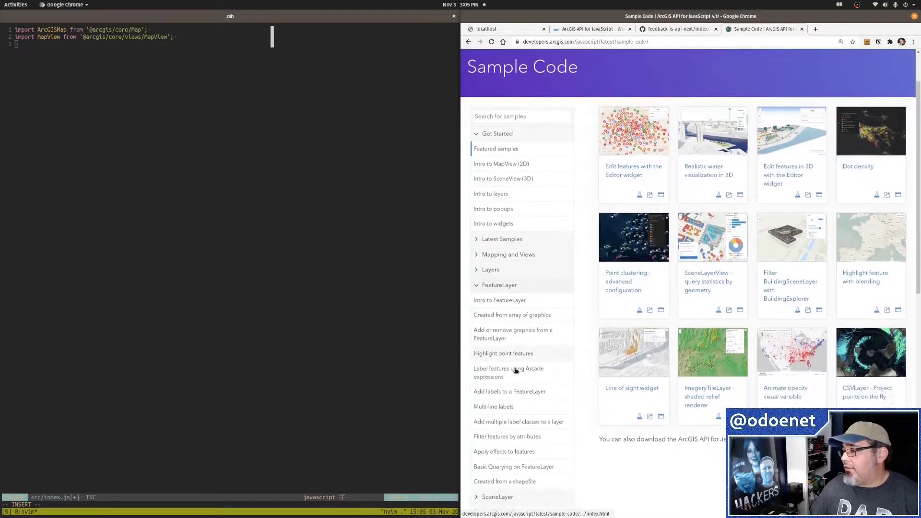
left_click(503, 354)
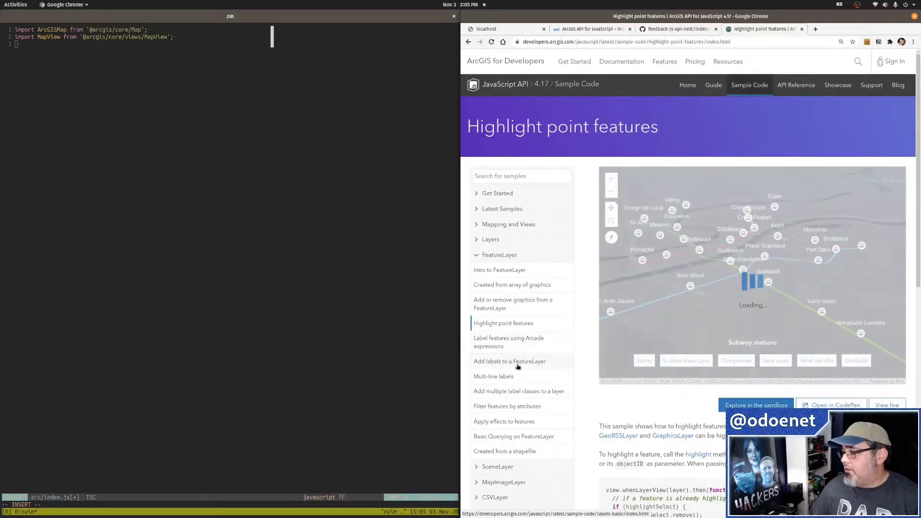
left_click(509, 361)
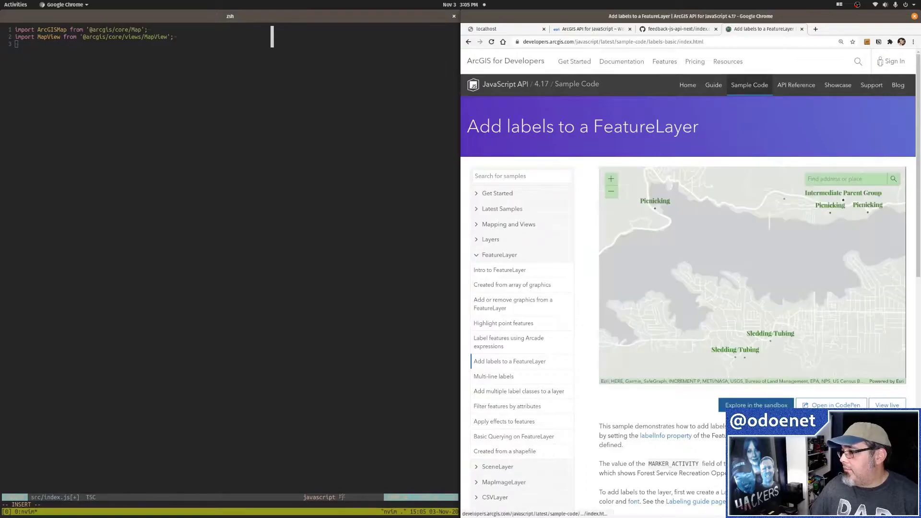
left_click(756, 405)
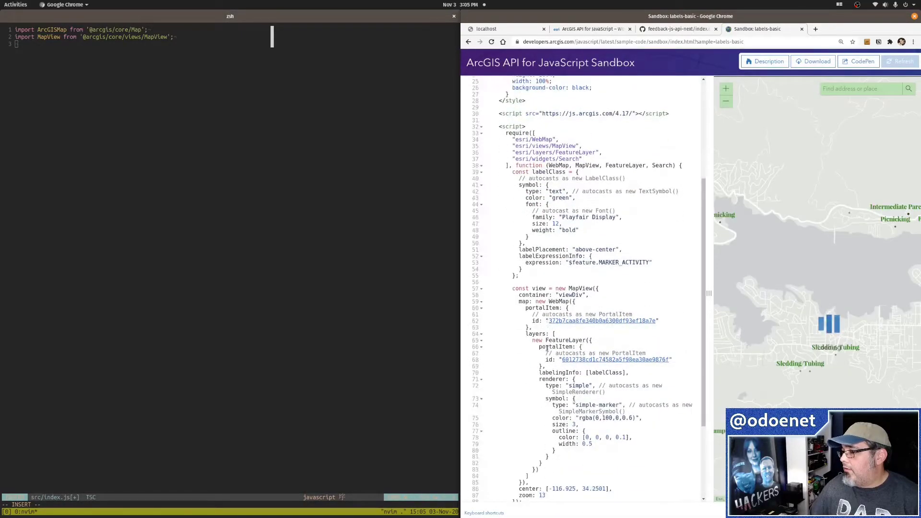
Step: Open Basic Querying on FeatureLayer in the sandbox and copy its crime FeatureLayer code
left_click(764, 61)
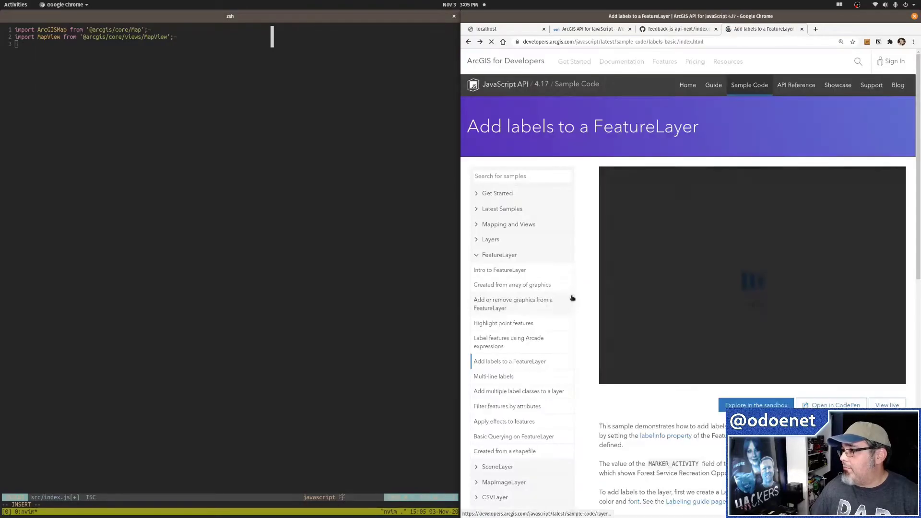
left_click(505, 451)
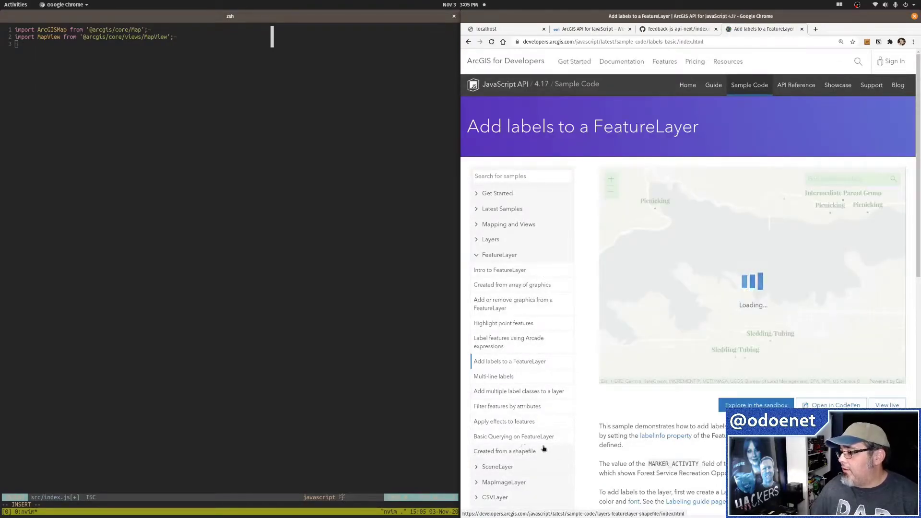
left_click(514, 436)
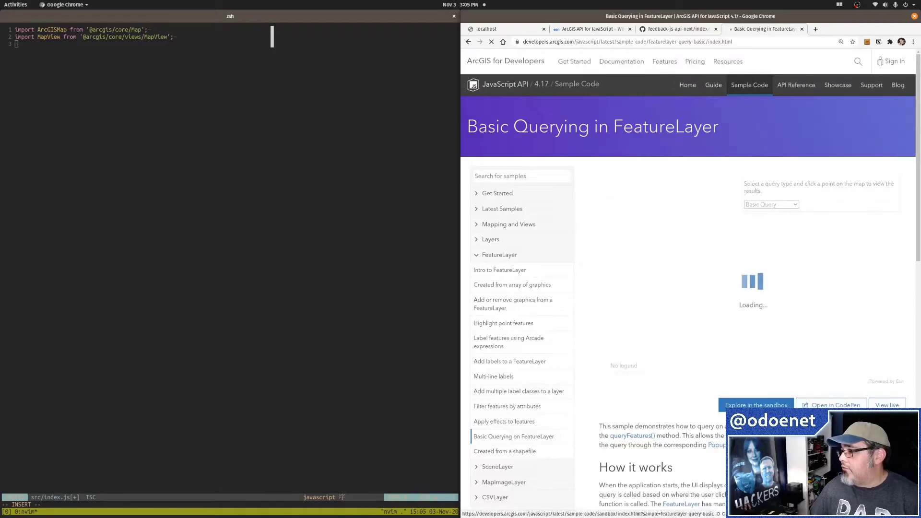
left_click(757, 405)
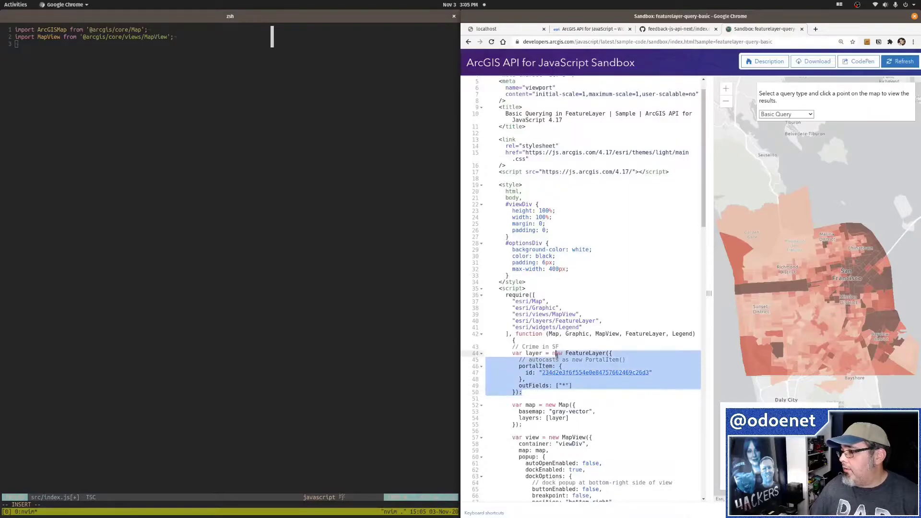
right_click(555, 353)
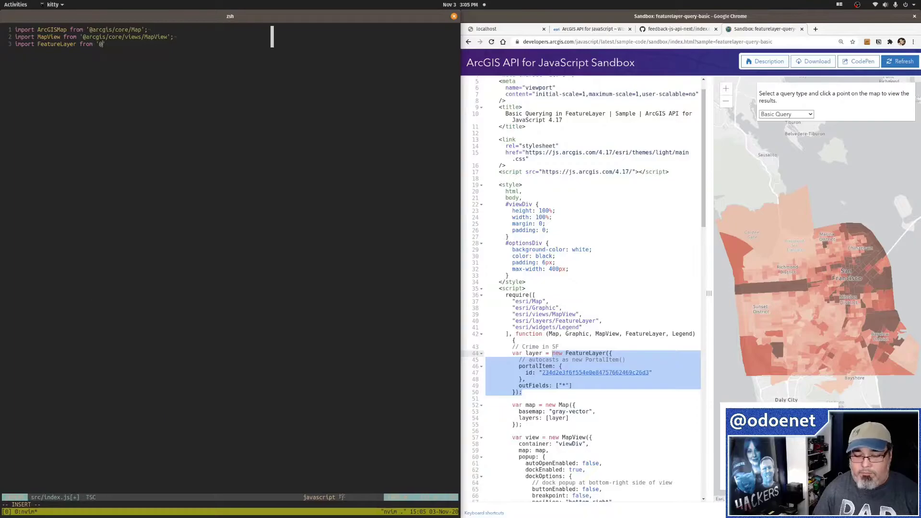
type("arcgis/core")
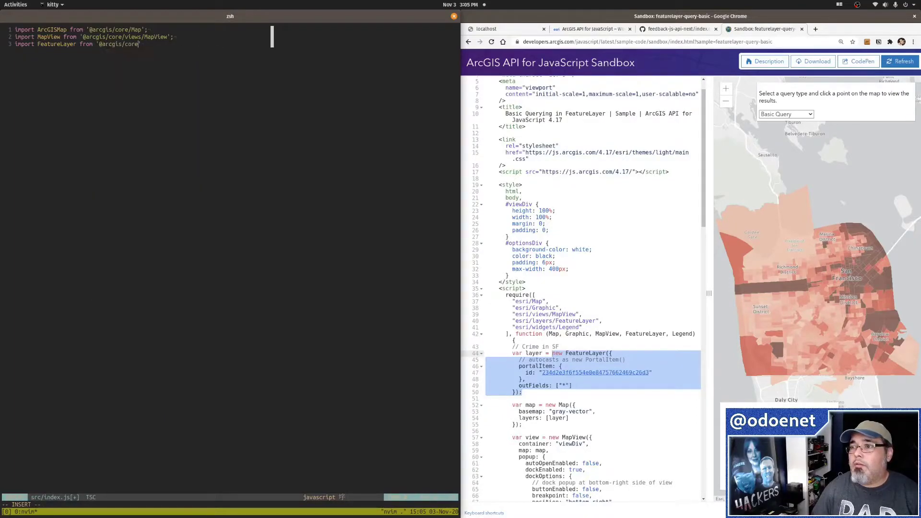
type("layers")
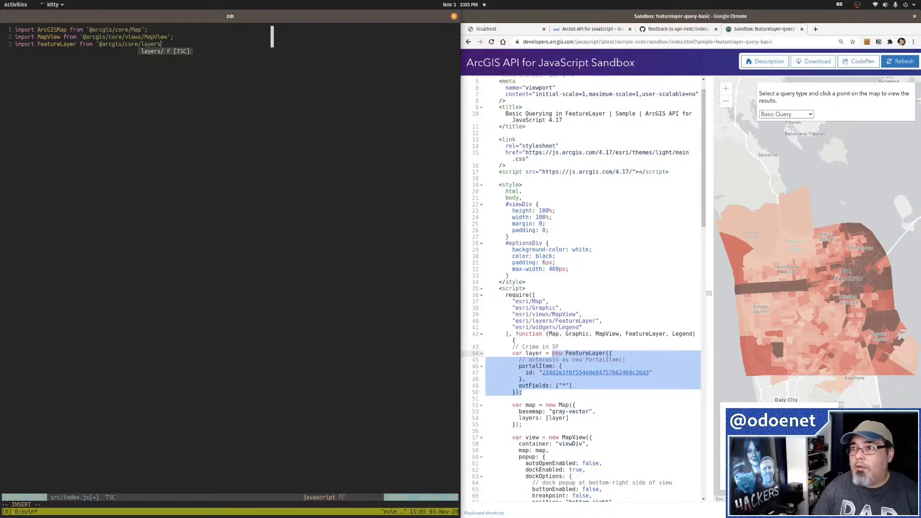
type("FeatureLayer")
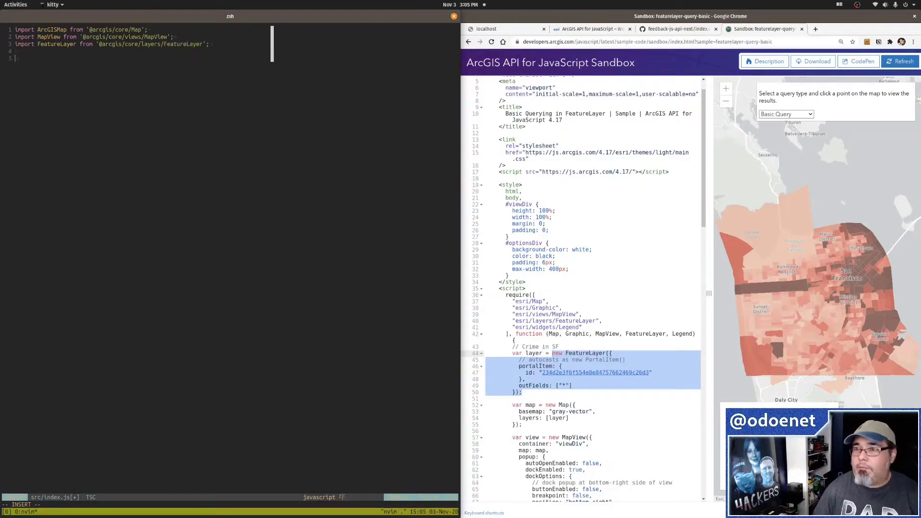
type("cons layer")
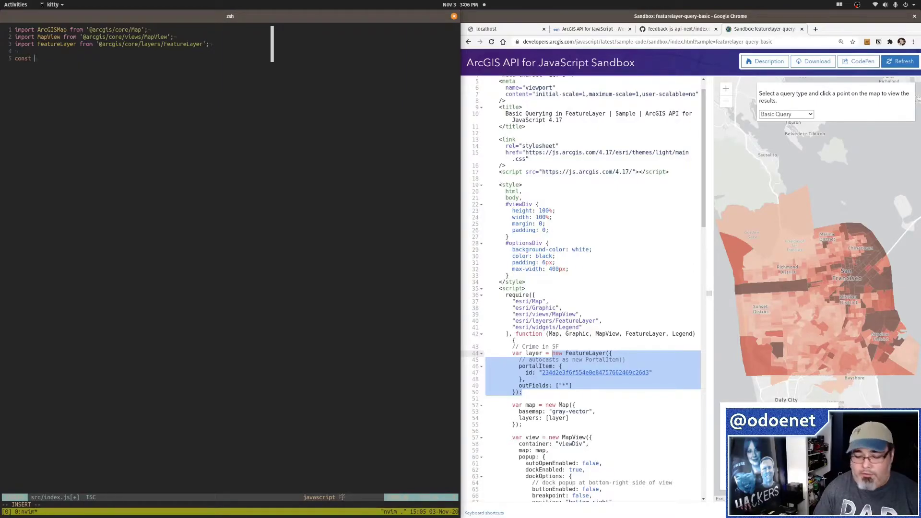
type("layer = new FeatureLayer({")
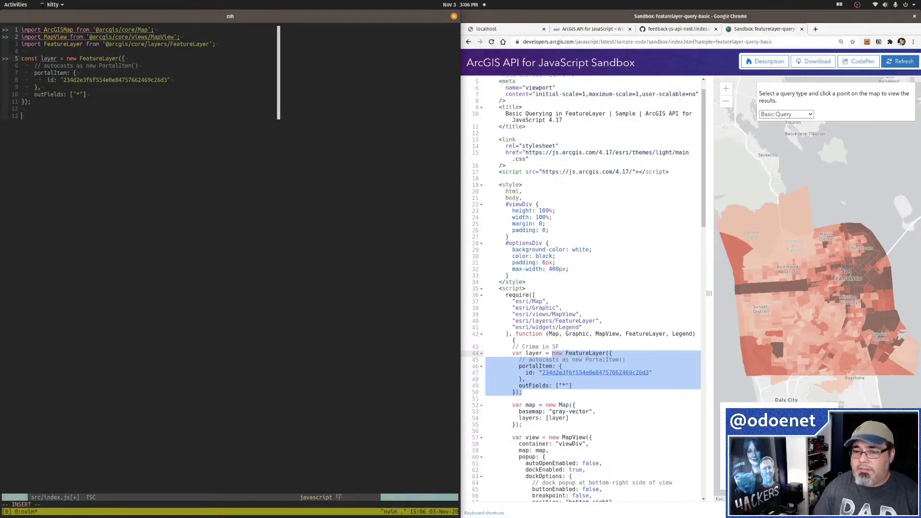
Step: Start const map = new ArcGISMap with basemap 'gray-vector' and a layers list
type("const map = new ArcGISMap({")
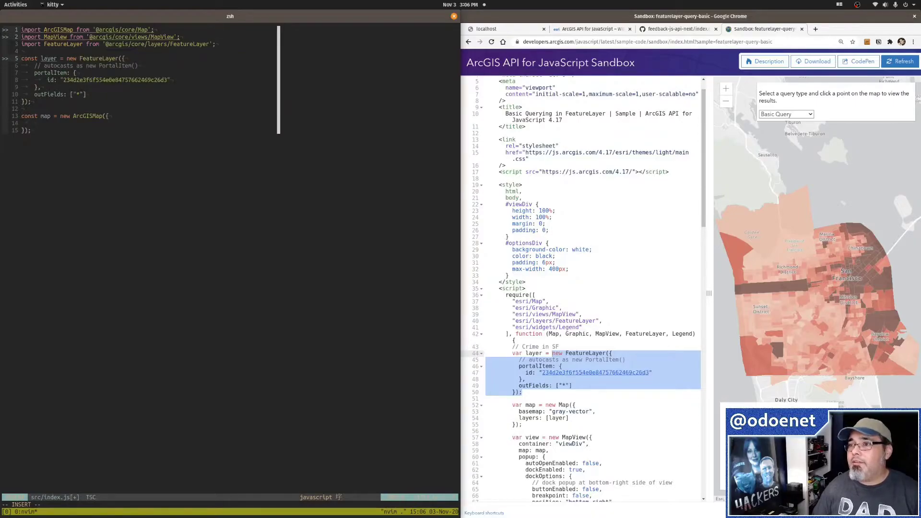
type("basemap:")
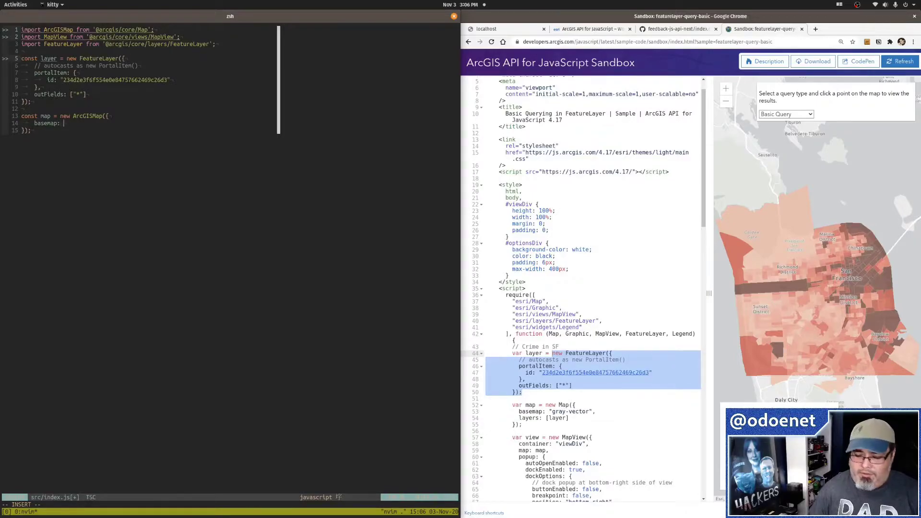
type("gray-")
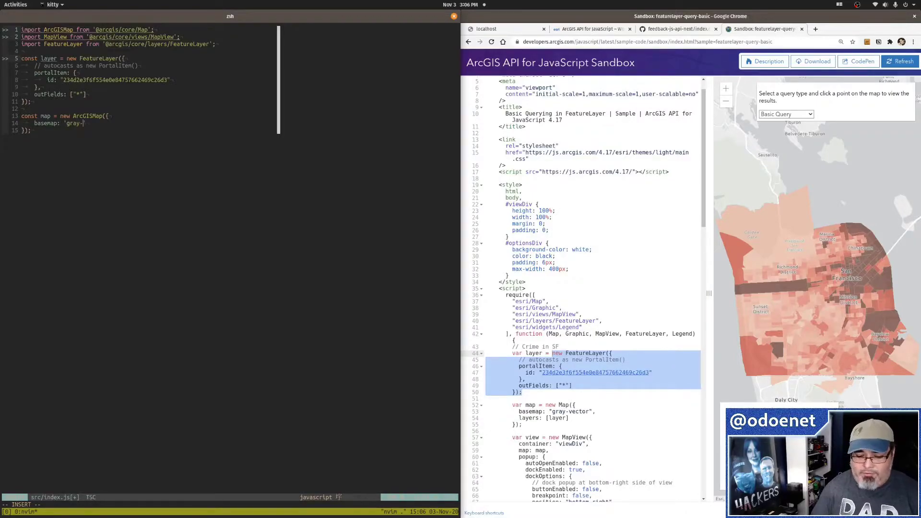
type("vector',")
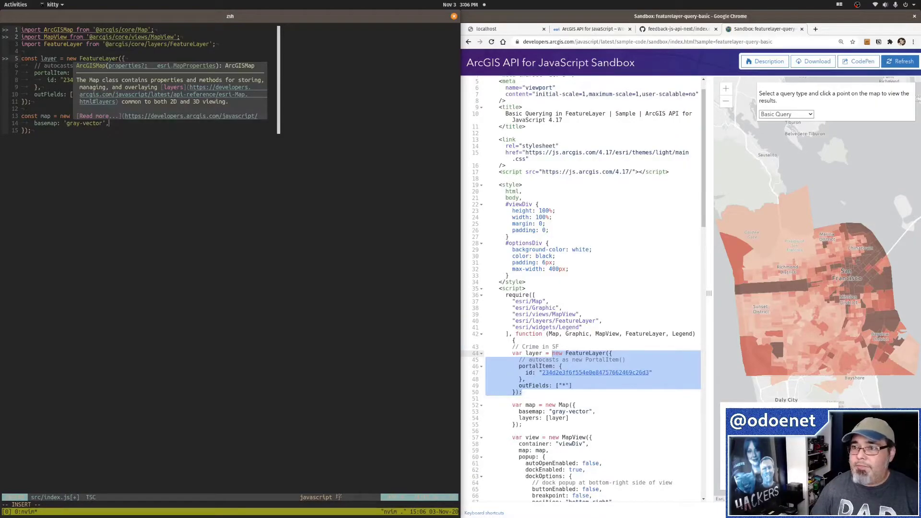
type("layers: [layer")
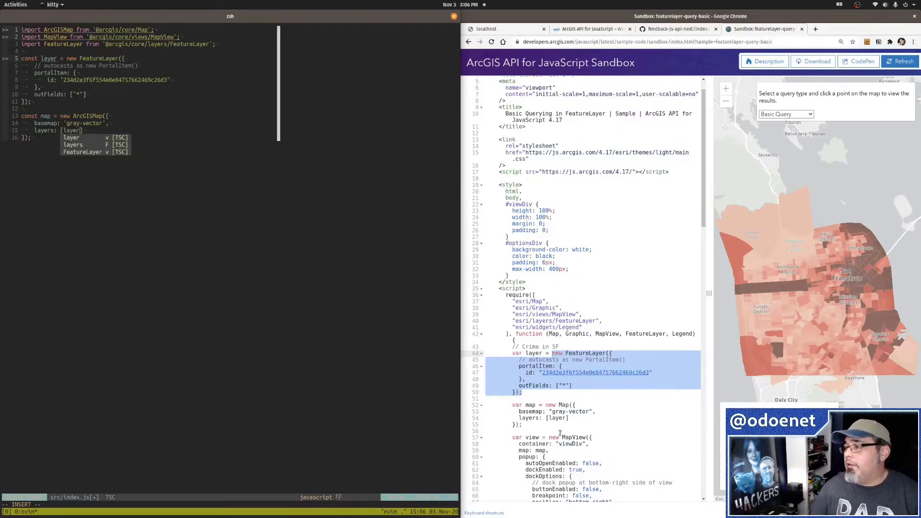
Step: Scroll the Sandbox code past the MapView and Legend setup to the layer.load().then view.extent block
scroll("down", 3)
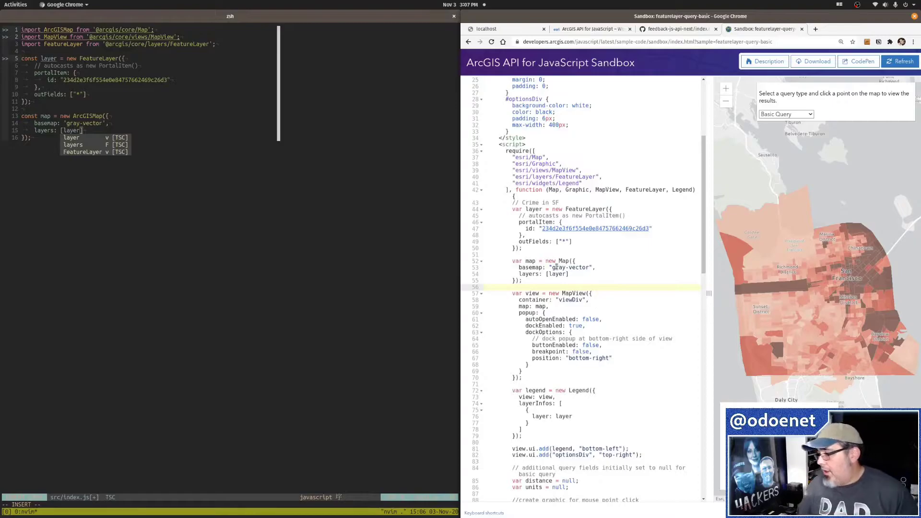
scroll("down", 3)
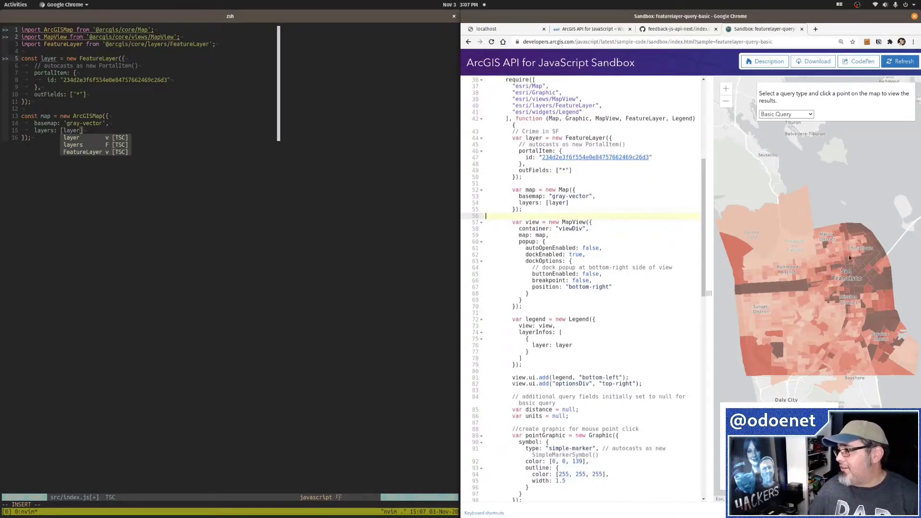
scroll("down", 3)
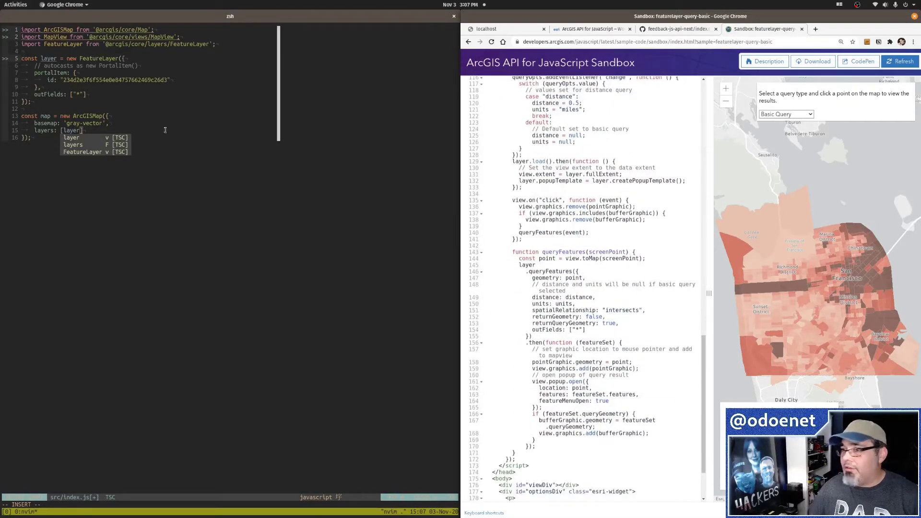
key("Escape")
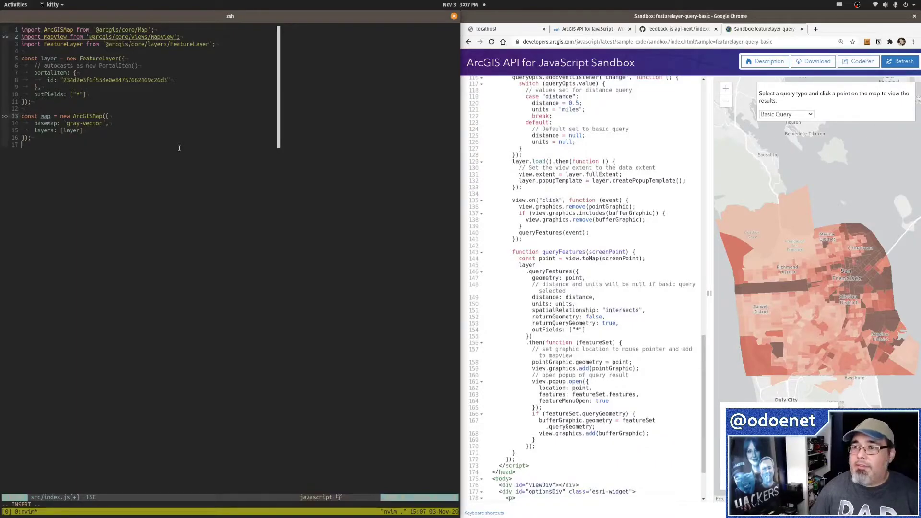
Step: Add const view = new MapView({ map, container: 'viewDiv' }) to src/index.js
type("const view = new")
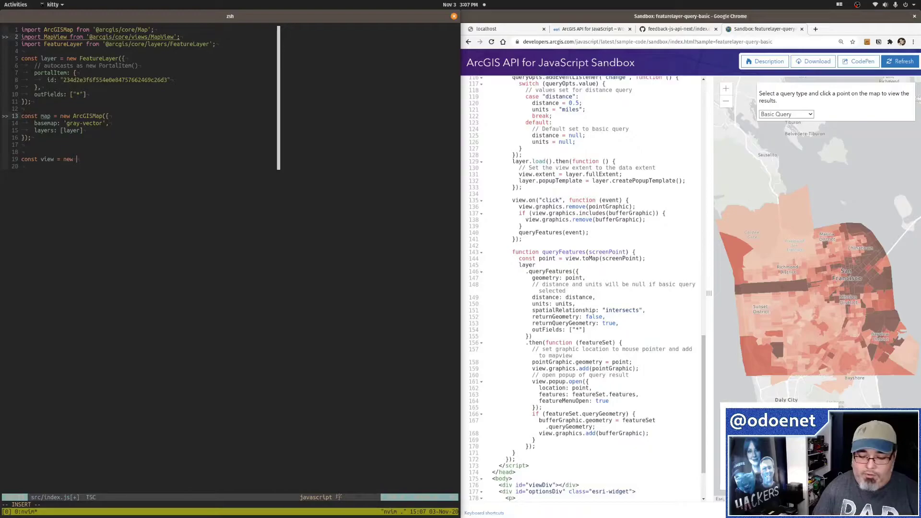
type("MapView")
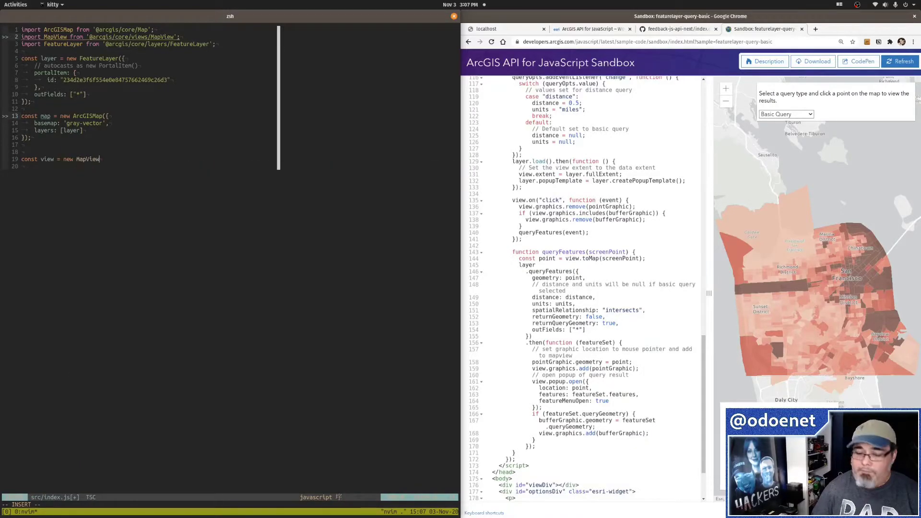
type("();")
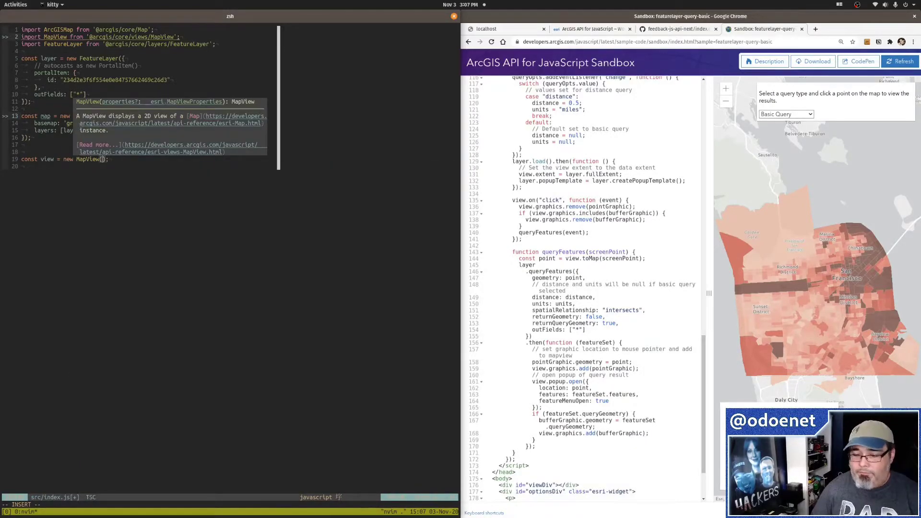
type("map,")
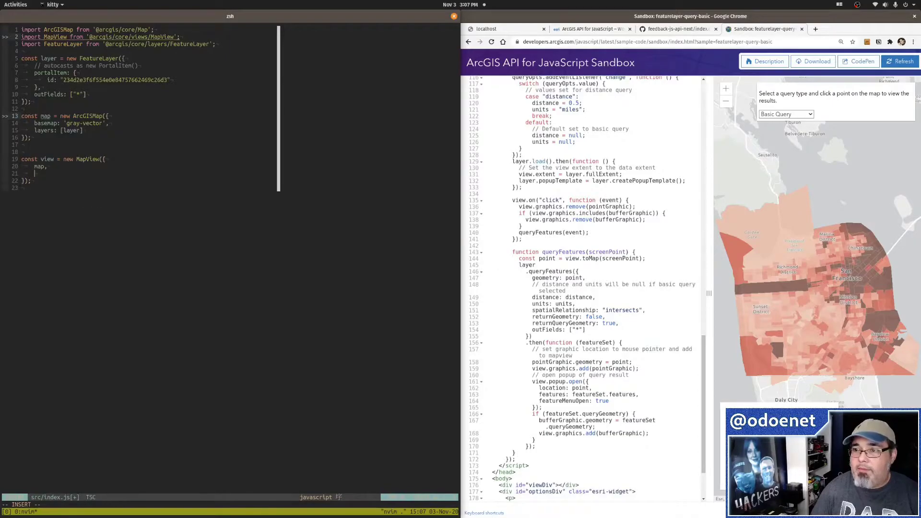
type("containerL 'viewDiv")
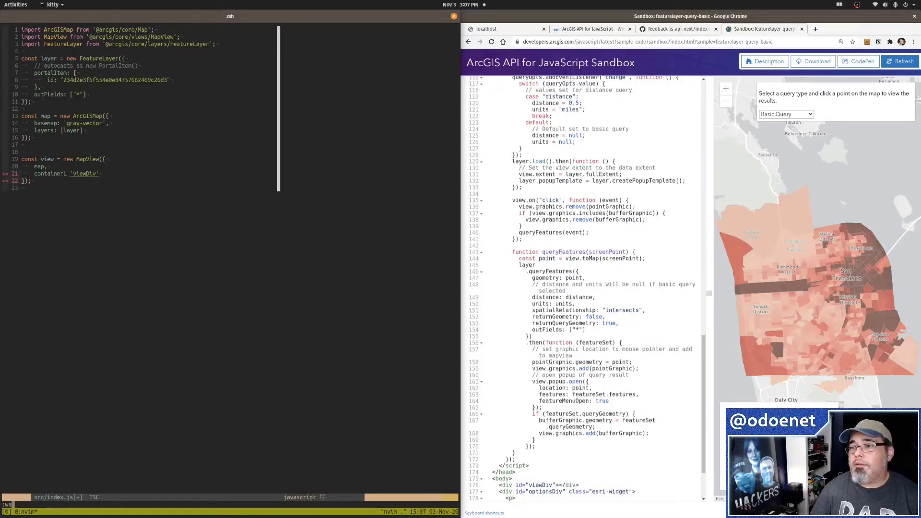
key("i")
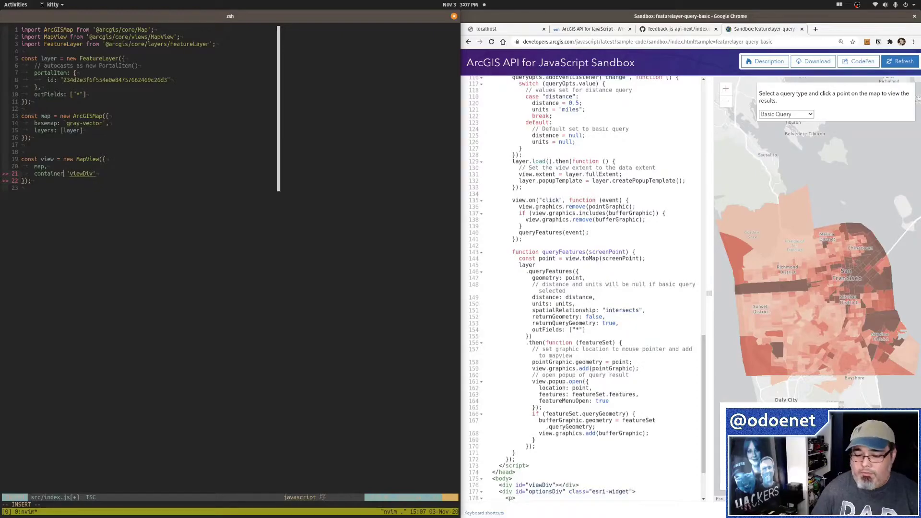
key("Escape")
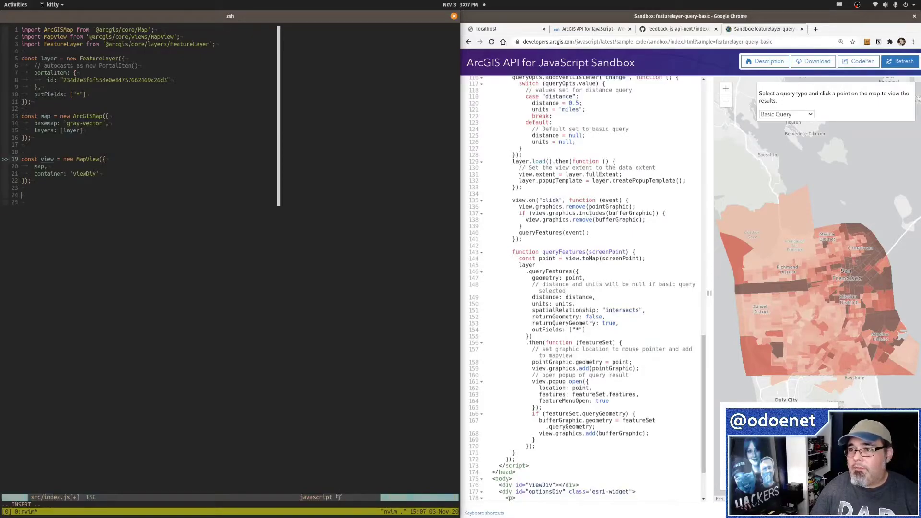
Step: Add view.when(() => console.log('view ready')) and save with :wq
type("view.when();")
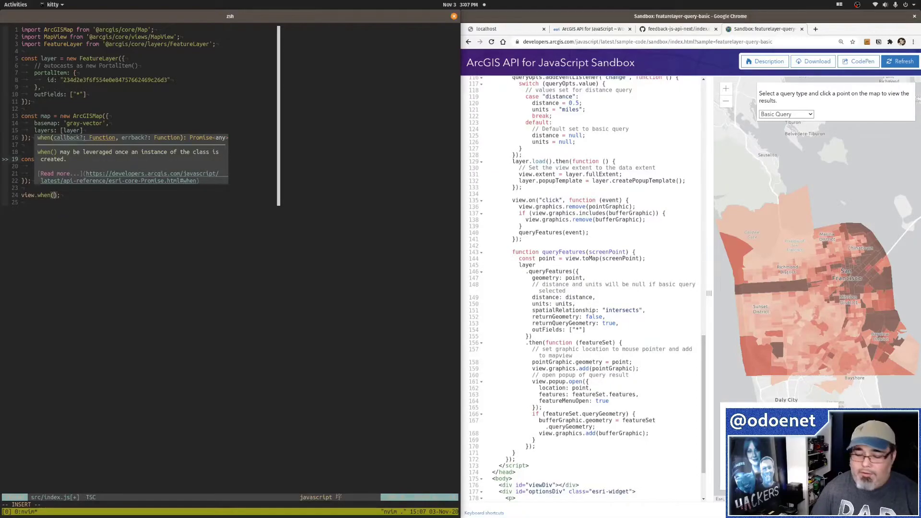
type("() => console.log('view ready")
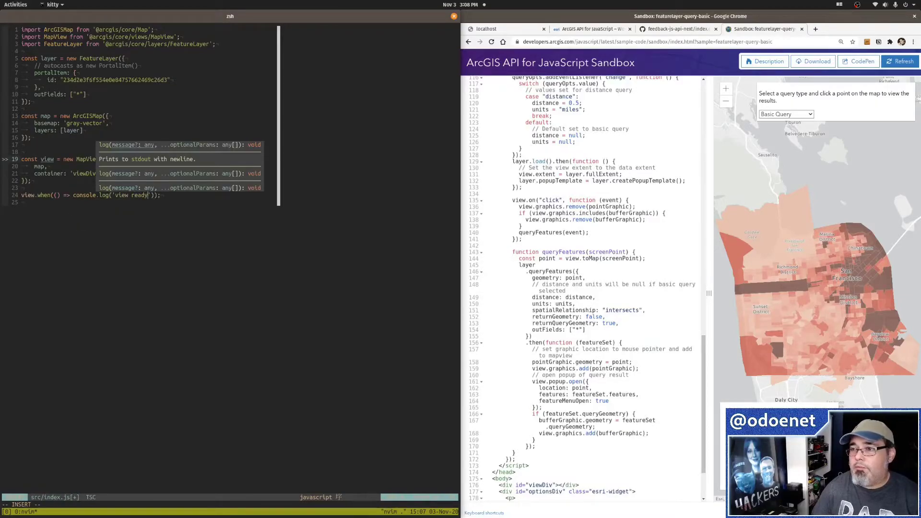
key("Escape")
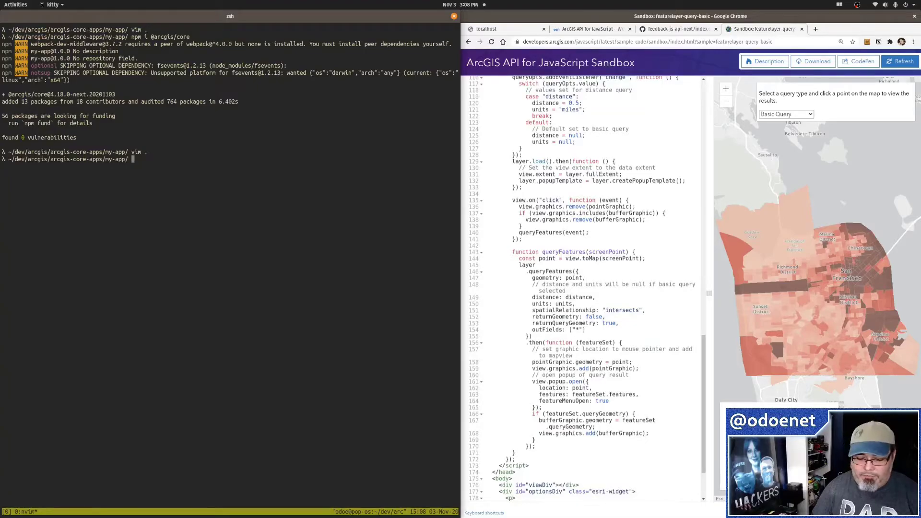
Step: View package.json scripts with bat, then run npm run build
type("bat package.json")
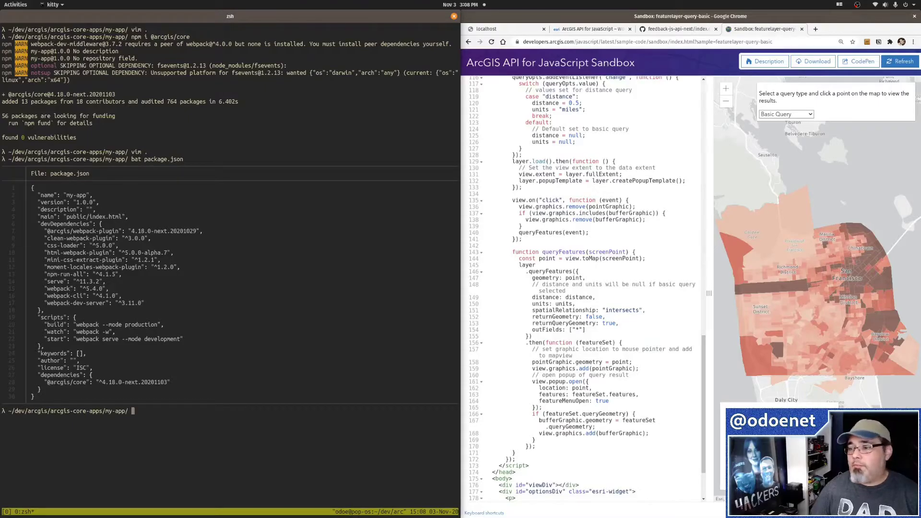
type("npm run build")
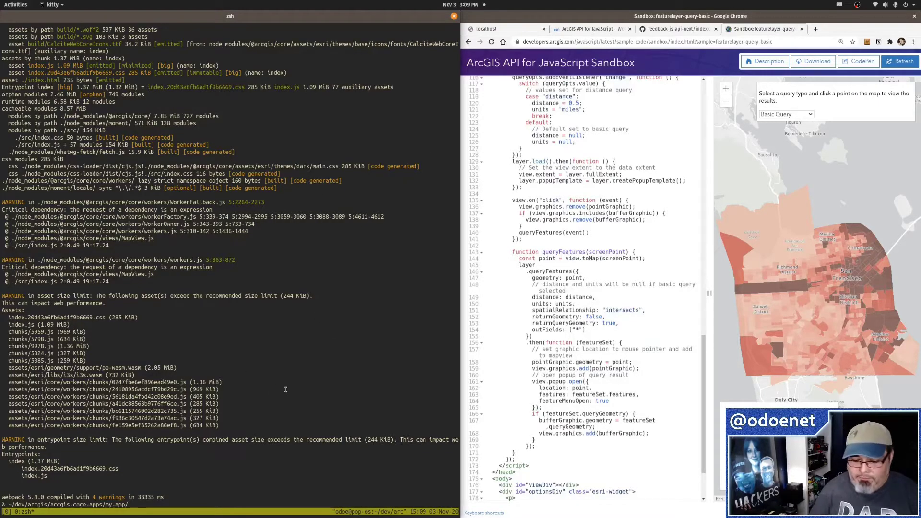
Step: Serve the app with npx serve dist and reload localhost:5000 in Chrome
type("npx serve .")
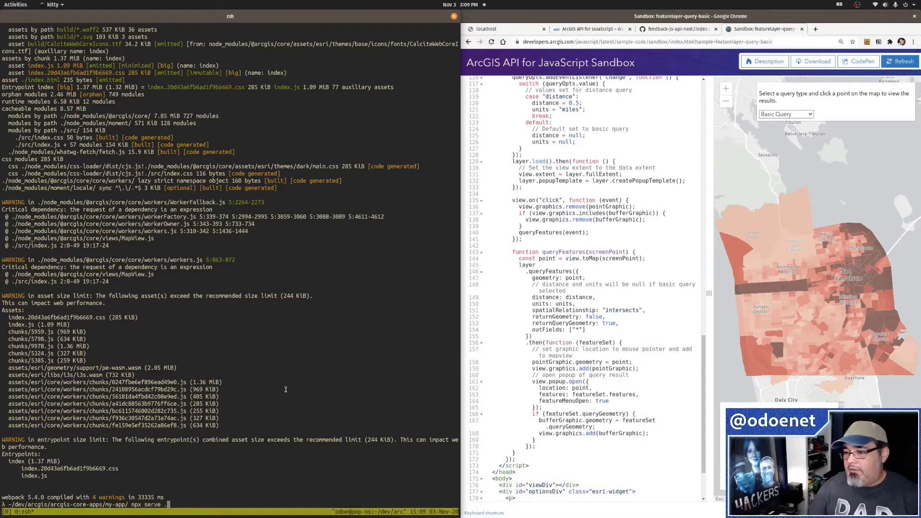
type("dist")
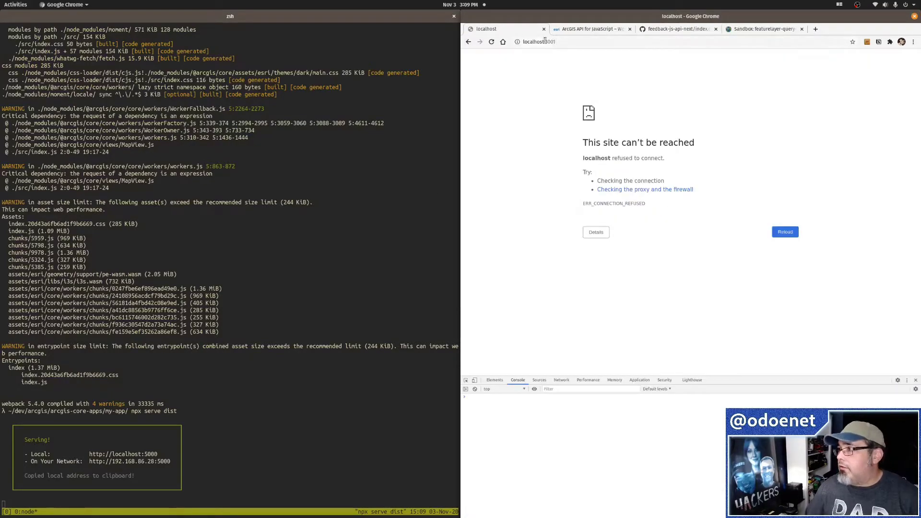
left_click(538, 42)
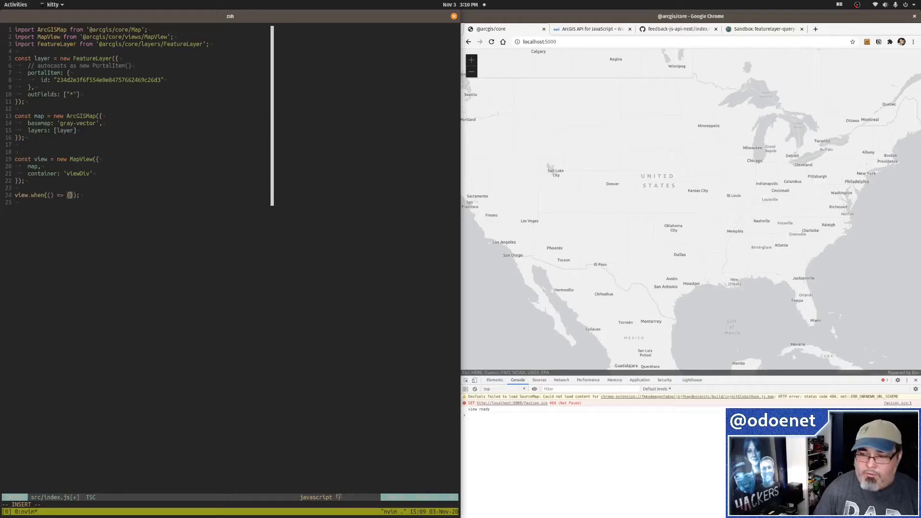
Step: Make the view.when callback async and await the layer loading
type("layer.when();")
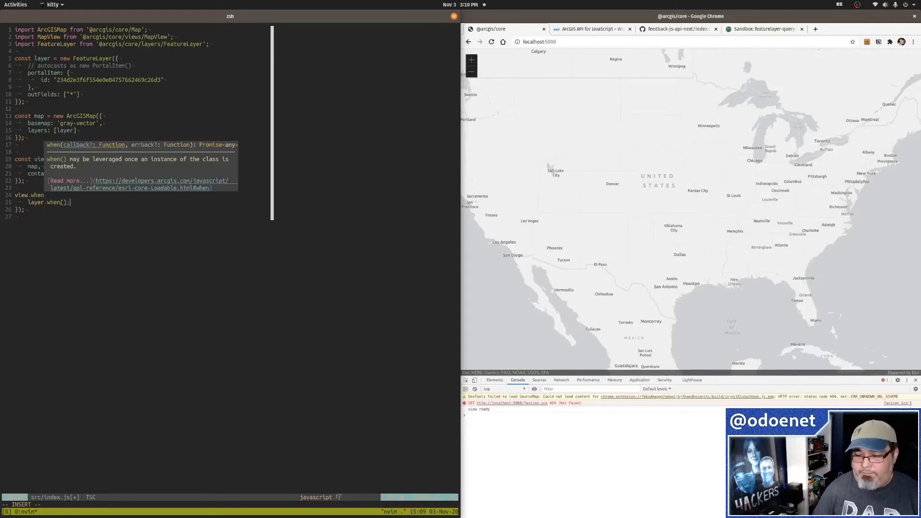
type("(() => {")
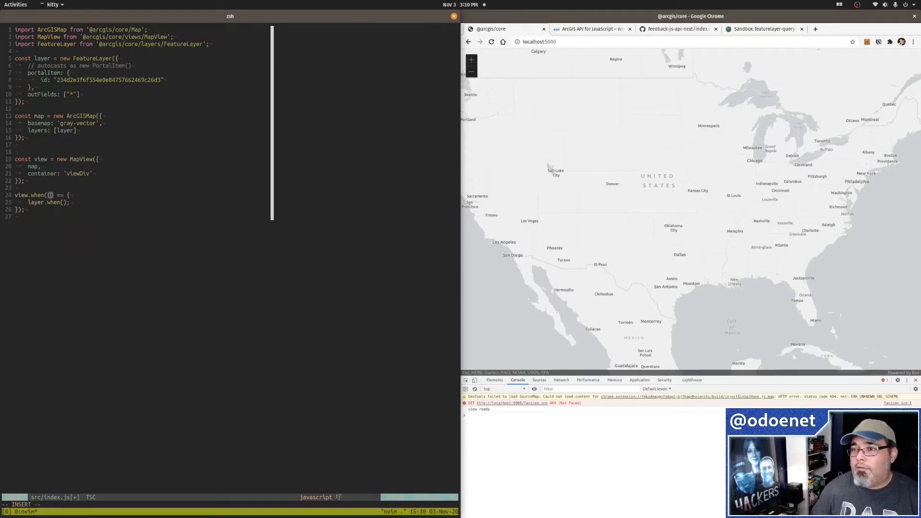
type("async")
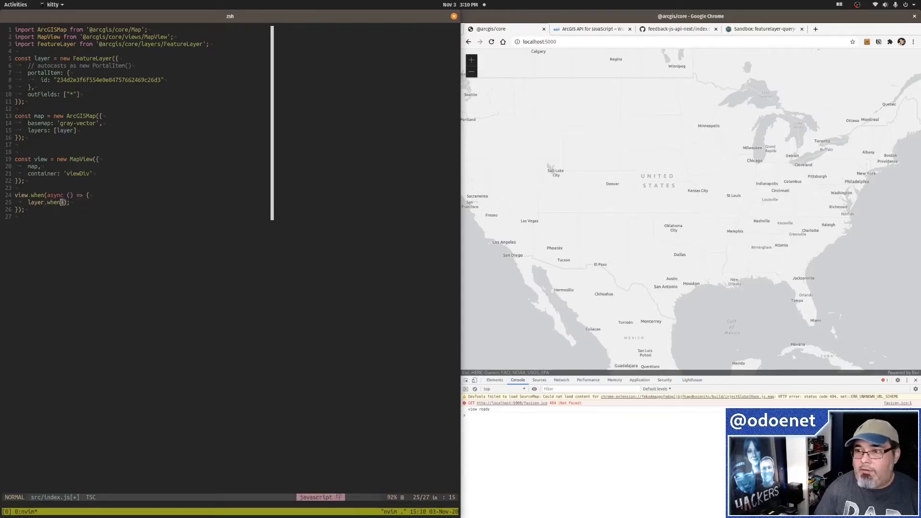
key("i")
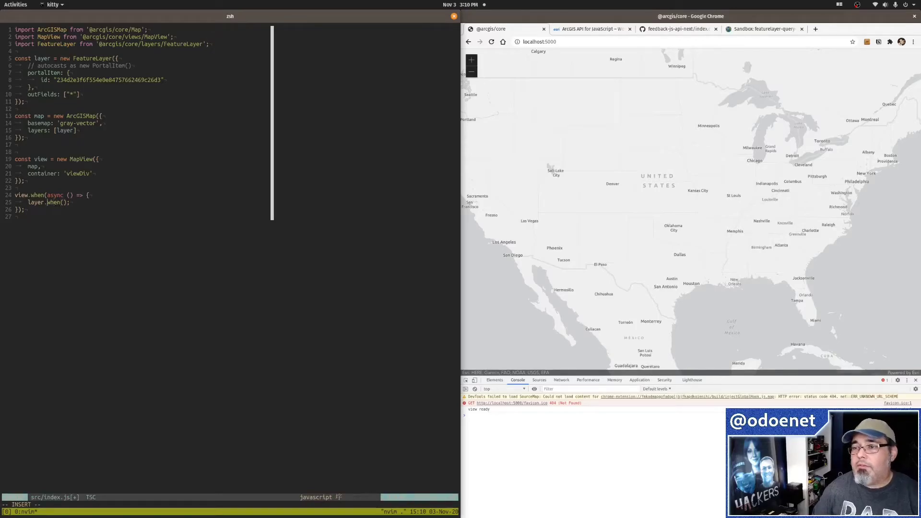
type("awwait")
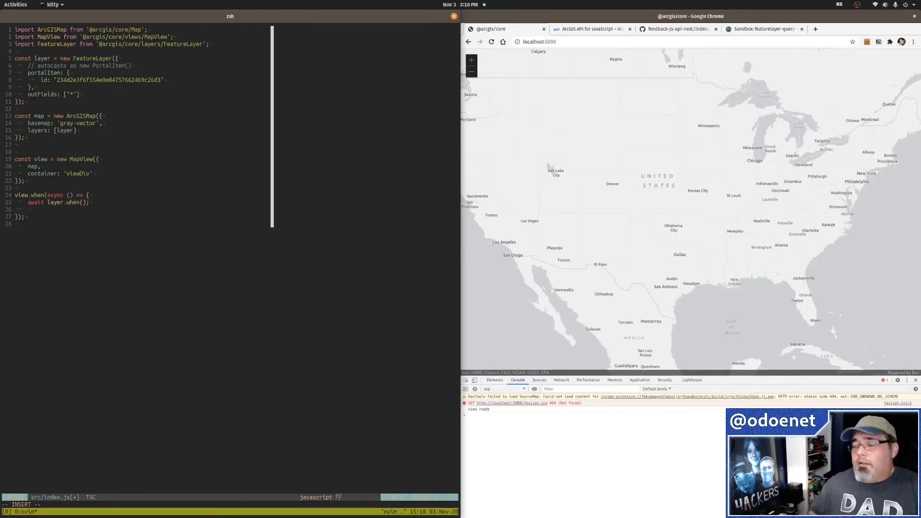
Step: Set view.extent = layer.fullExtent and save index.js with :wq
type("view.")
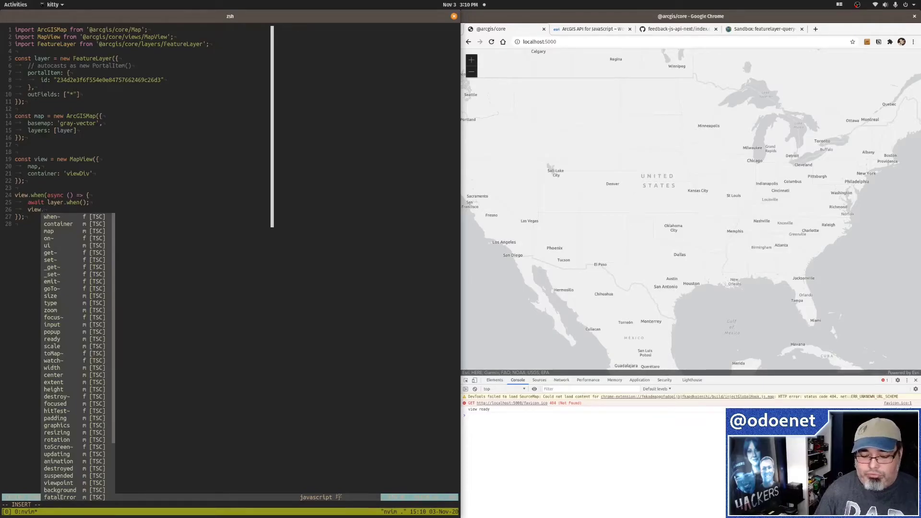
type("extent =")
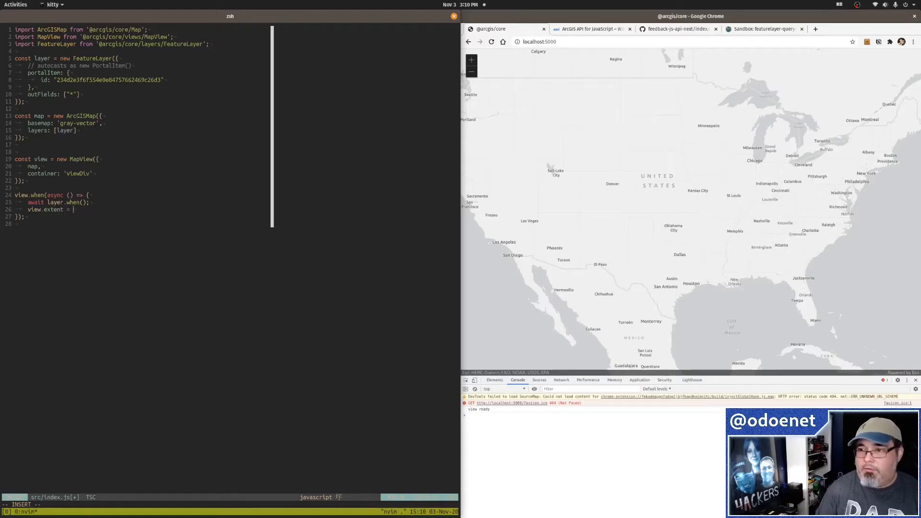
type("layer.")
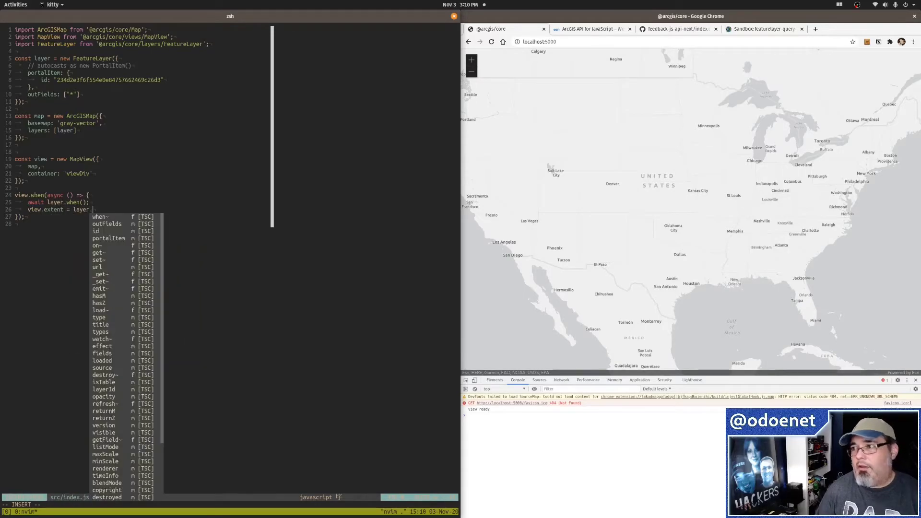
type("de")
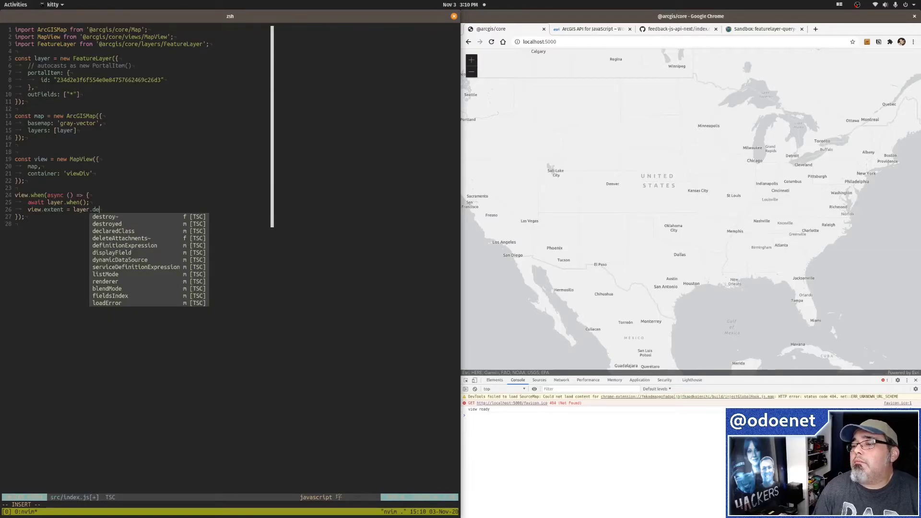
type("fullExtent;")
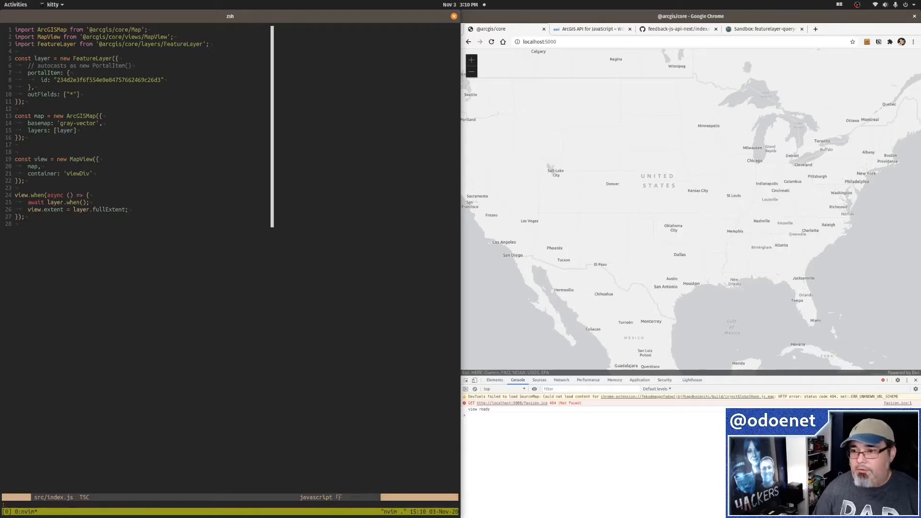
type(":wq")
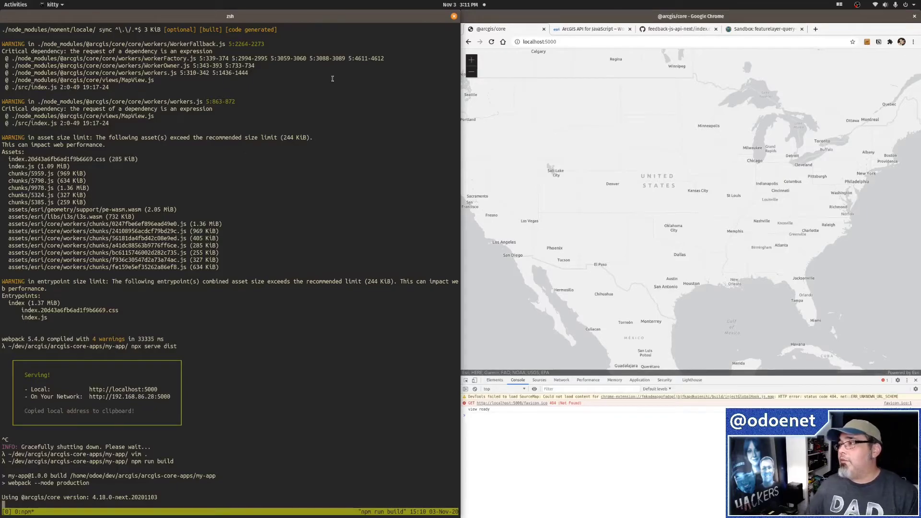
Step: Bring the Chrome window with the GitHub webpack sample repo to the front
left_click(675, 29)
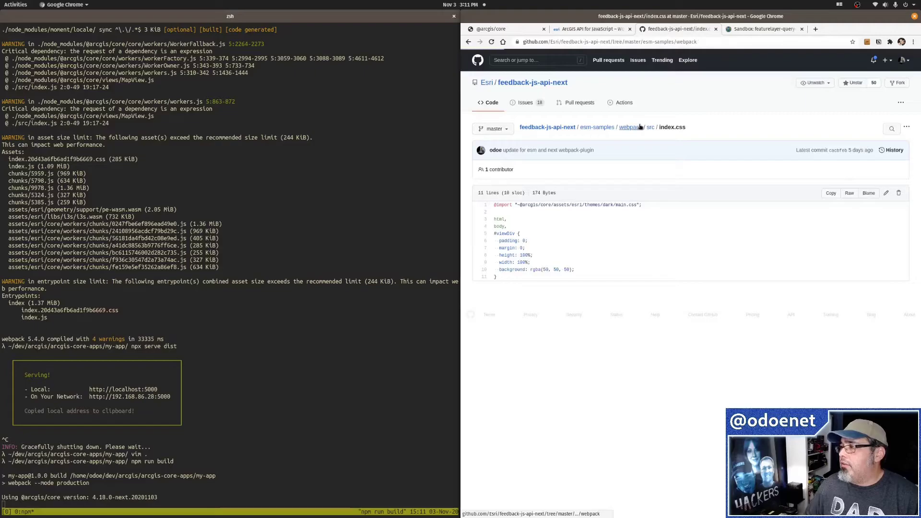
Step: Navigate from the webpack sample to arcgis-webpack-plugin's lib/requiredPlugins.js on GitHub
left_click(629, 127)
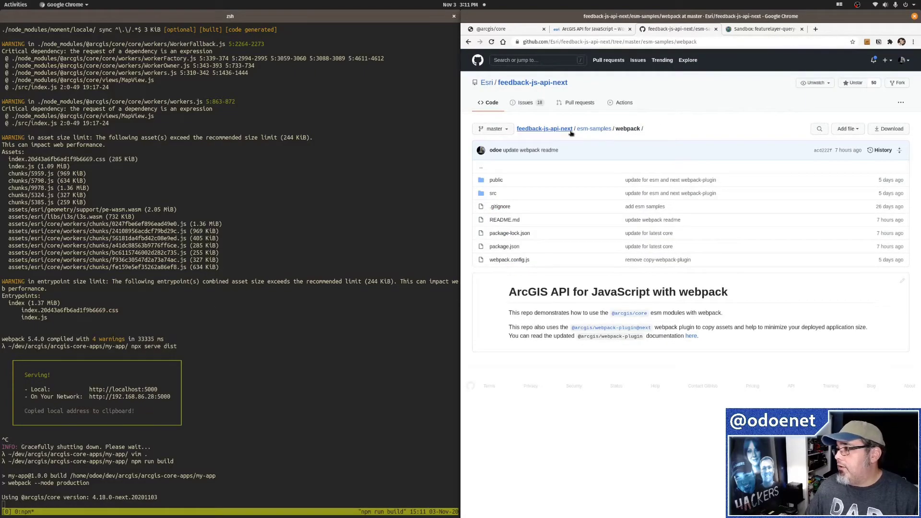
mouse_move(611, 328)
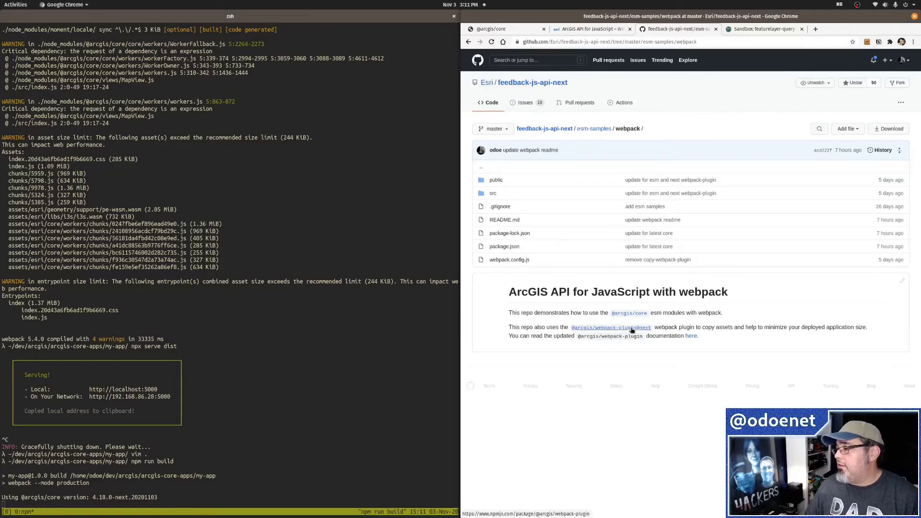
mouse_move(691, 335)
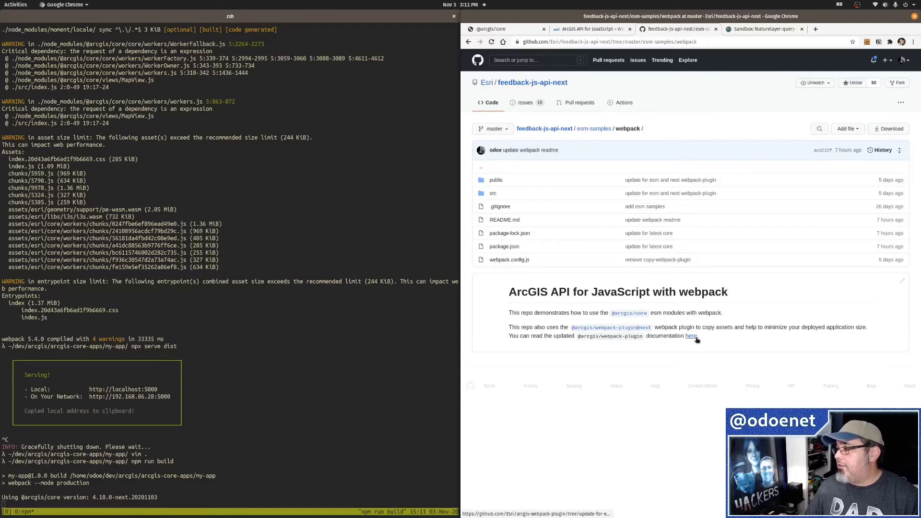
left_click(691, 336)
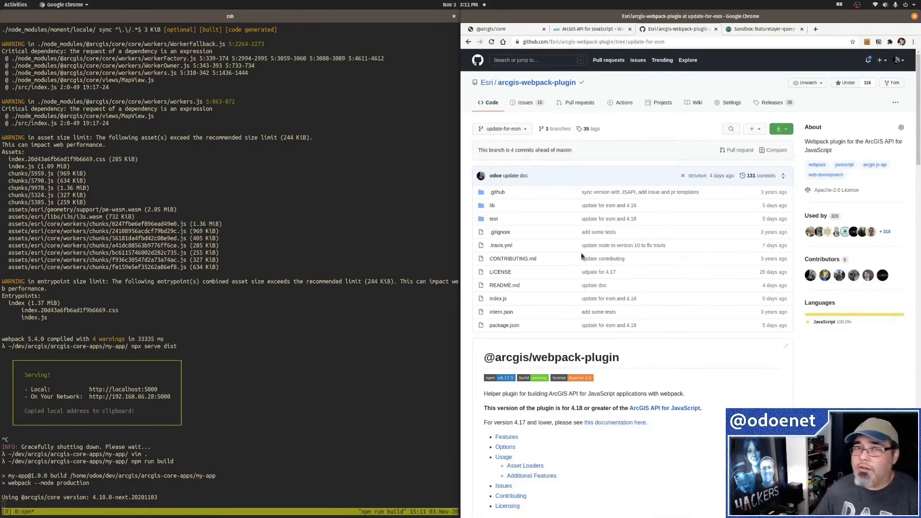
mouse_move(510, 224)
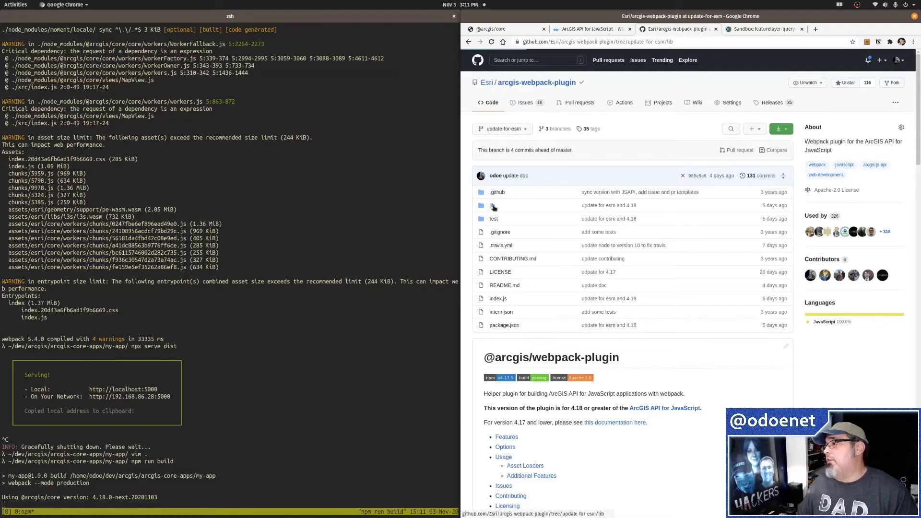
left_click(492, 205)
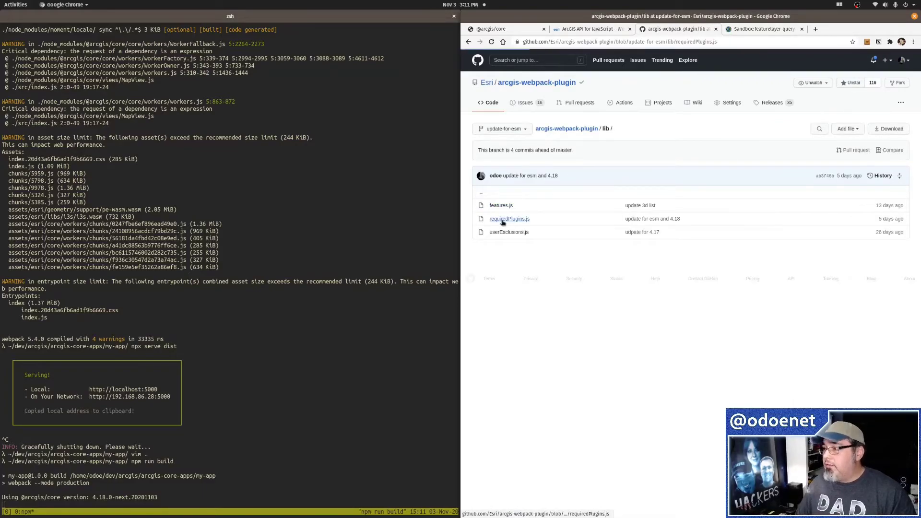
left_click(509, 219)
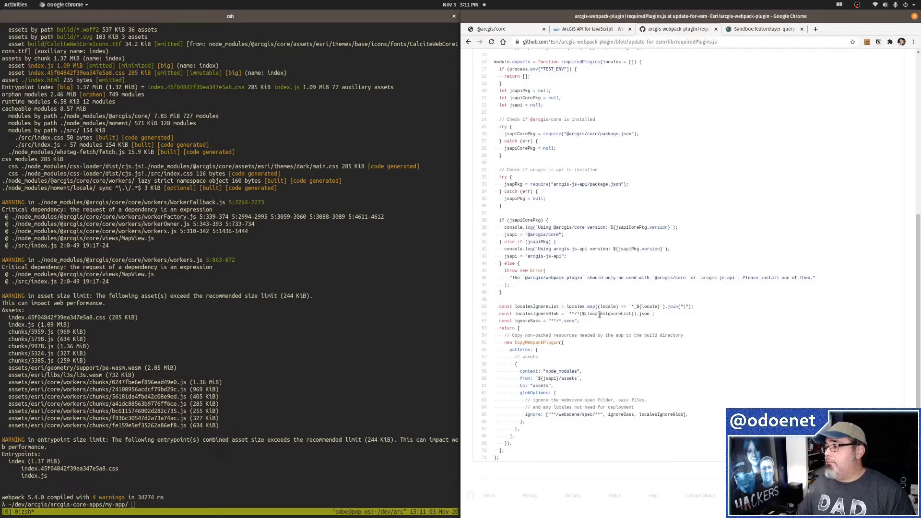
double_click(529, 321)
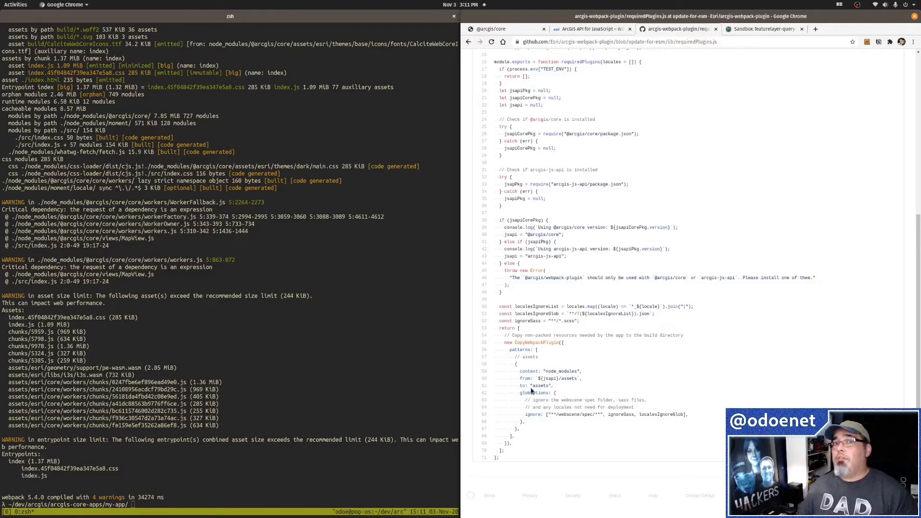
mouse_move(532, 377)
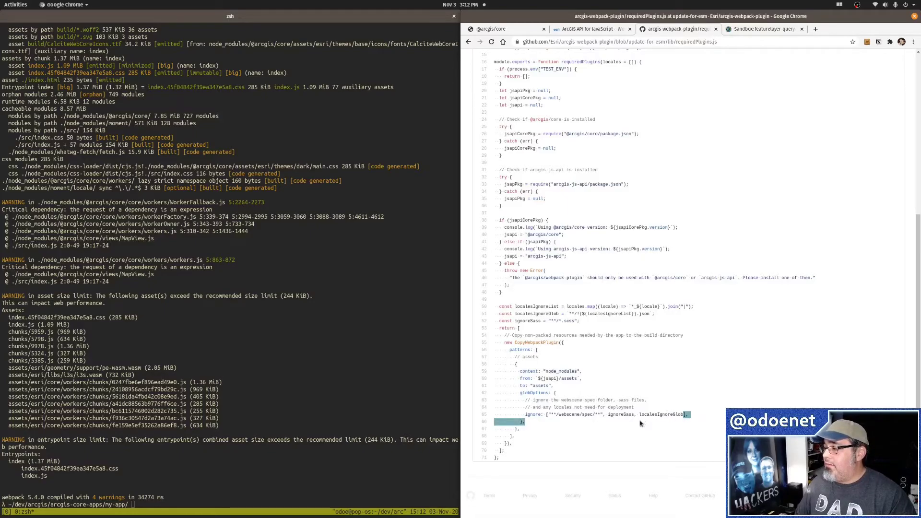
double_click(659, 414)
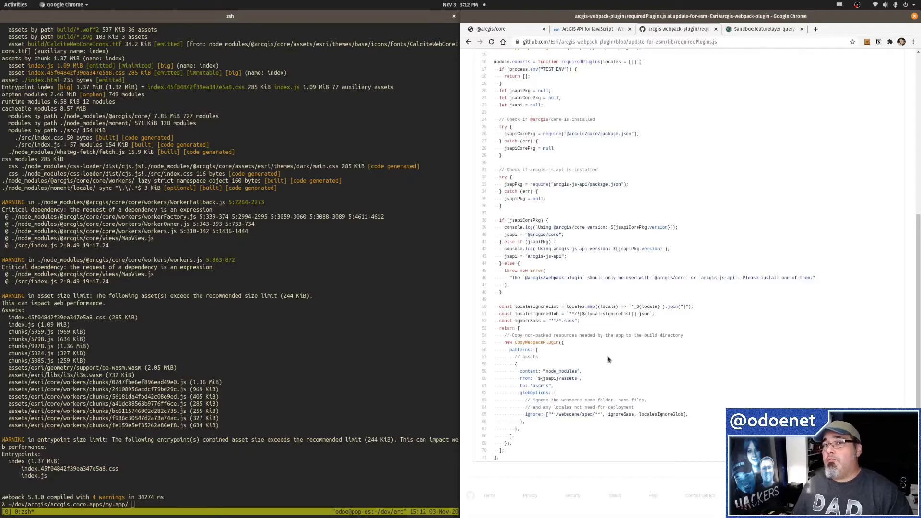
mouse_move(599, 357)
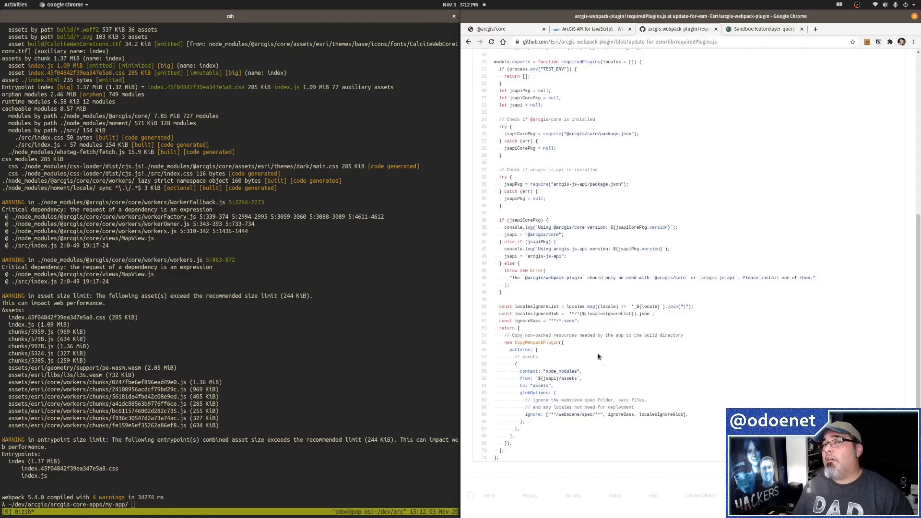
mouse_move(596, 356)
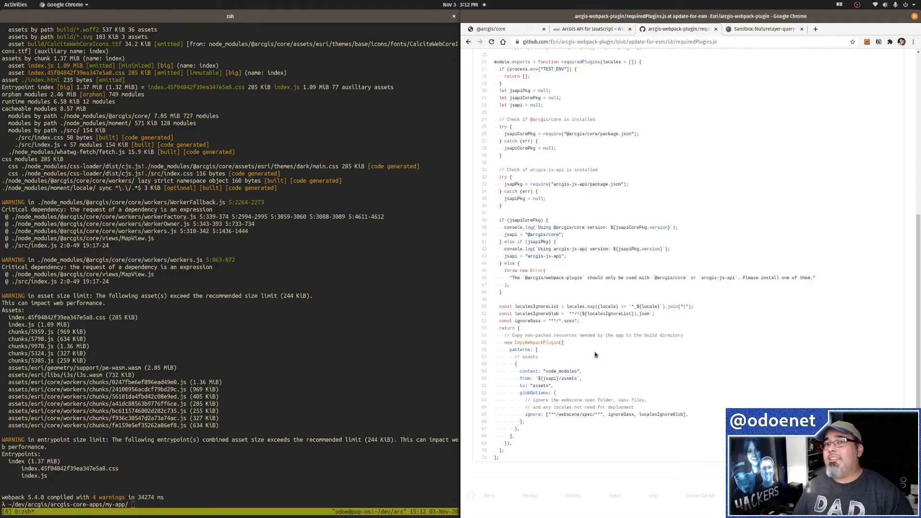
mouse_move(592, 354)
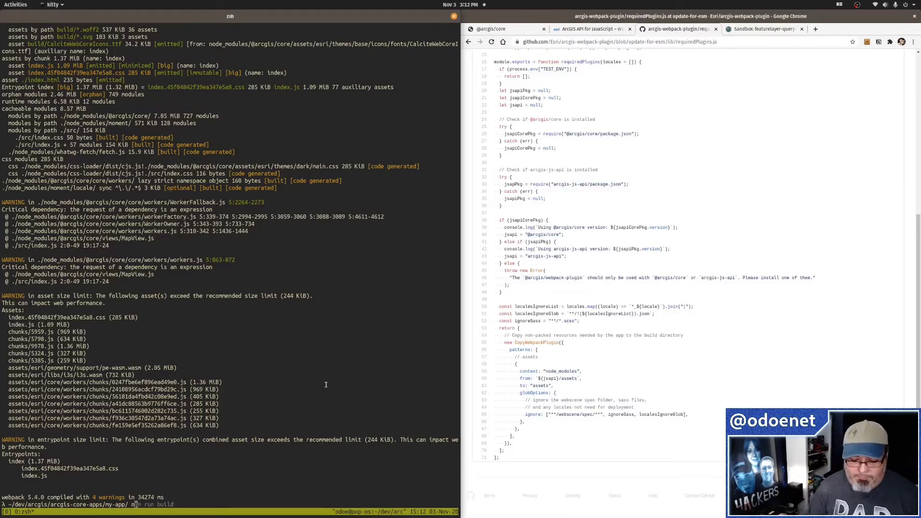
Step: Run npx serve dist to serve the rebuilt app on port 5000
type("npx serve dist")
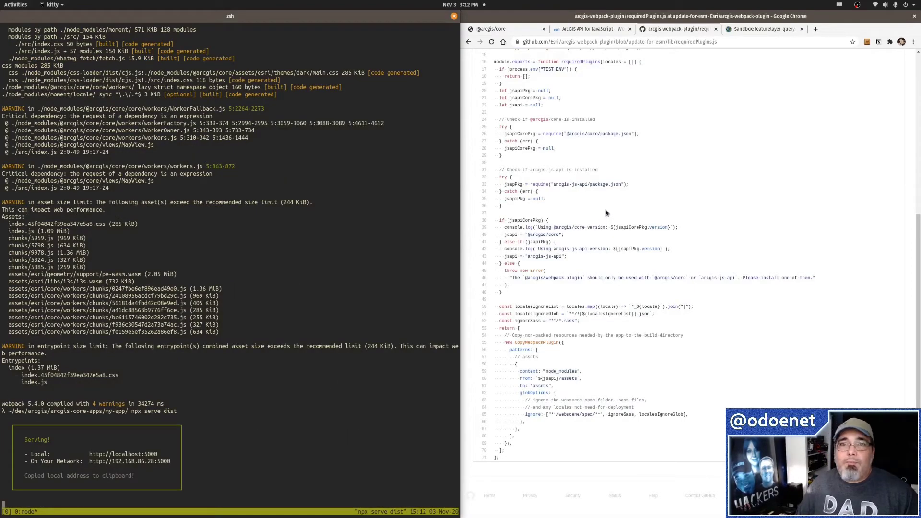
mouse_move(772, 36)
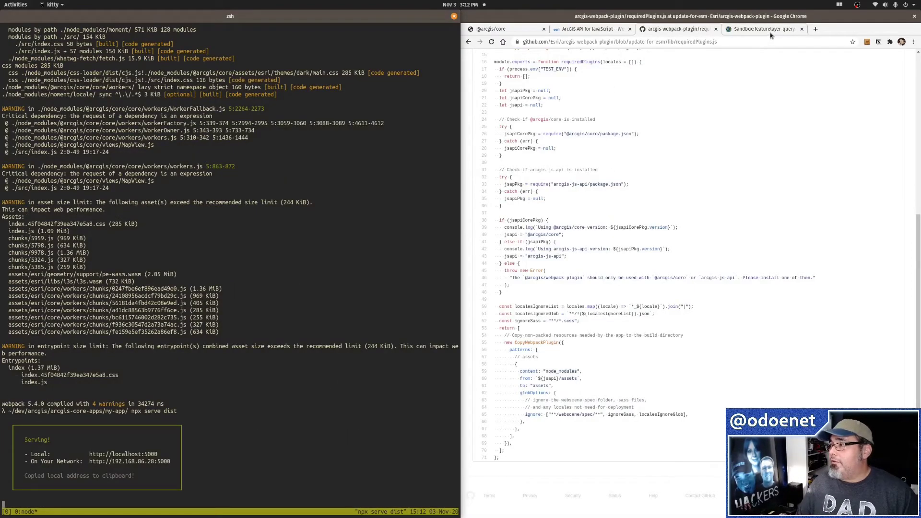
mouse_move(764, 29)
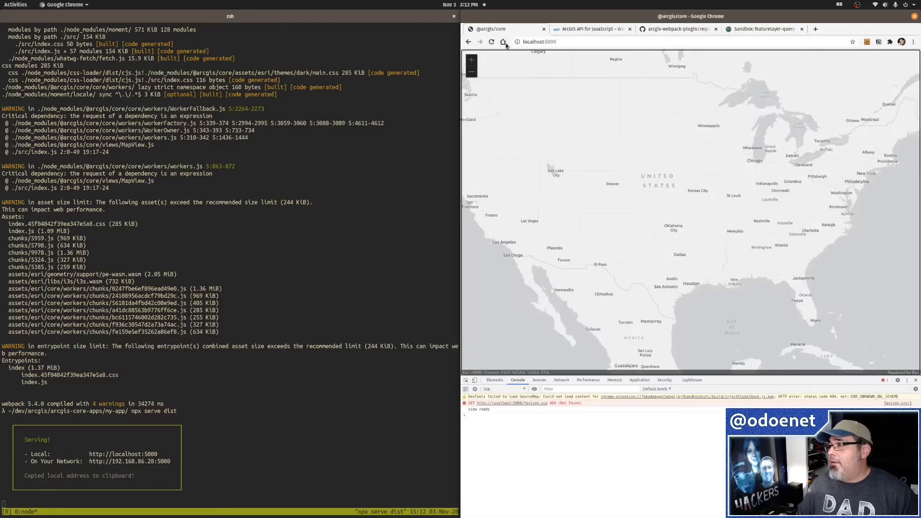
Step: Reload localhost:5000 to show the San Francisco crime layer, then open DevTools Network
left_click(492, 42)
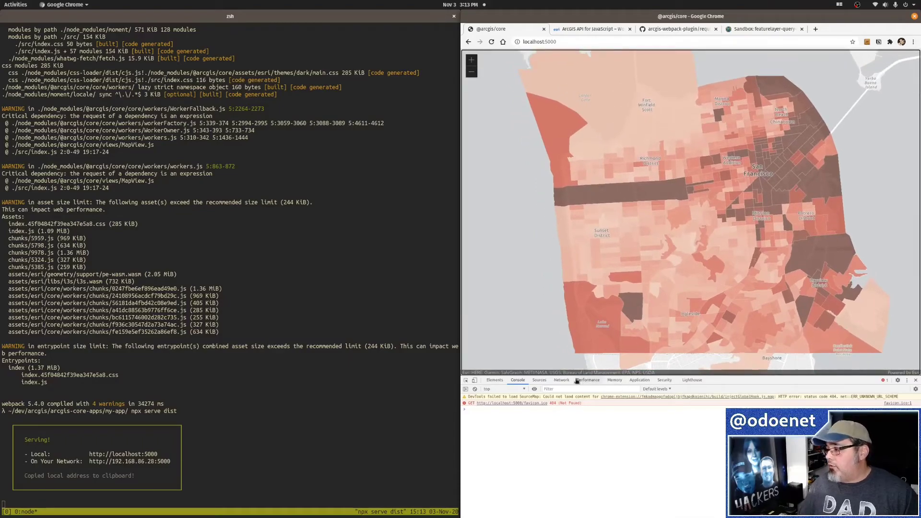
left_click(561, 379)
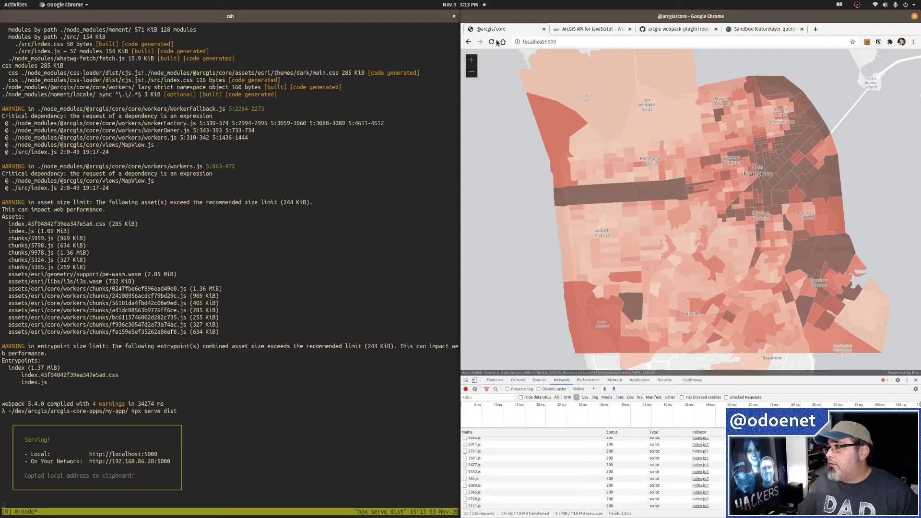
Step: Reload to log the app's chunk requests, then switch to the ArcGIS ES modules blog tab
left_click(492, 42)
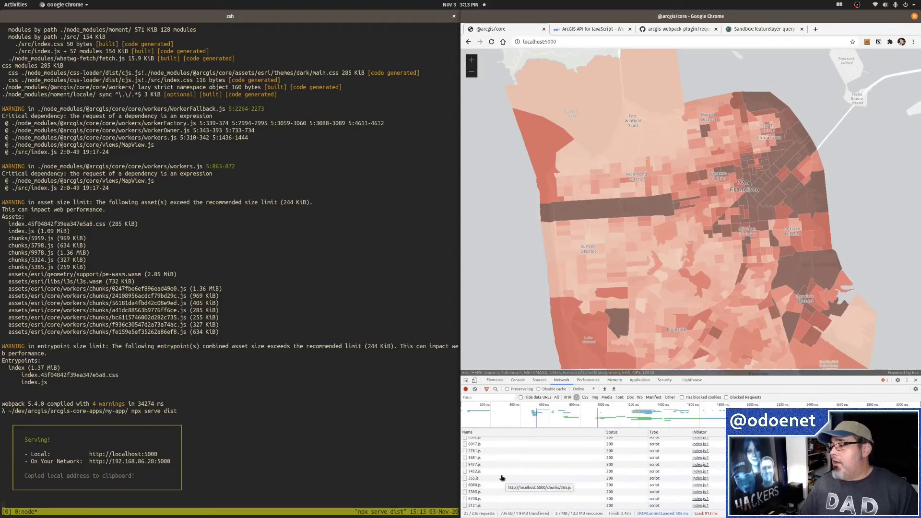
mouse_move(474, 465)
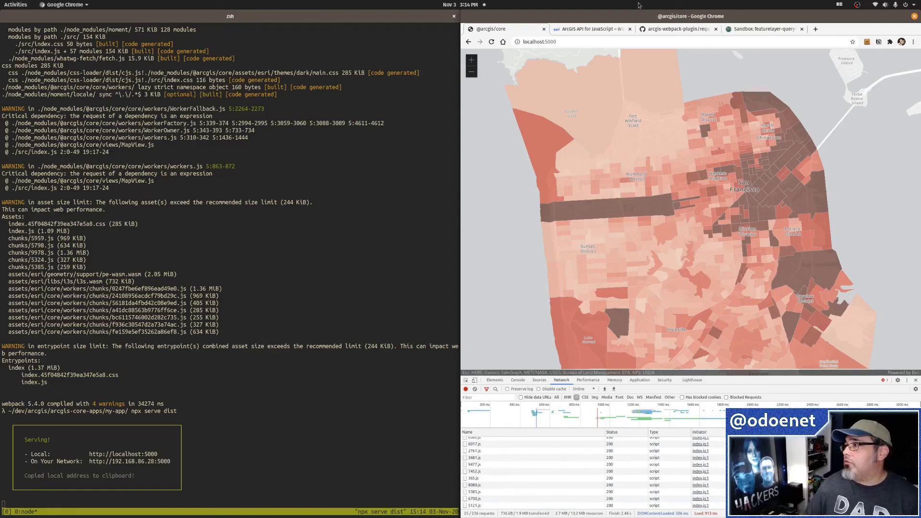
left_click(664, 29)
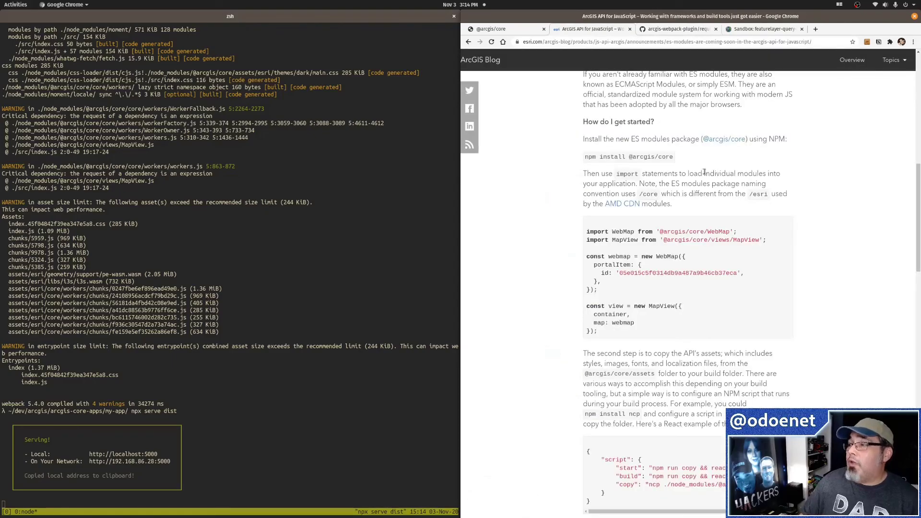
Step: Scroll the blog post past the import example to the asset-copying and CSS setup steps
scroll("down", 3)
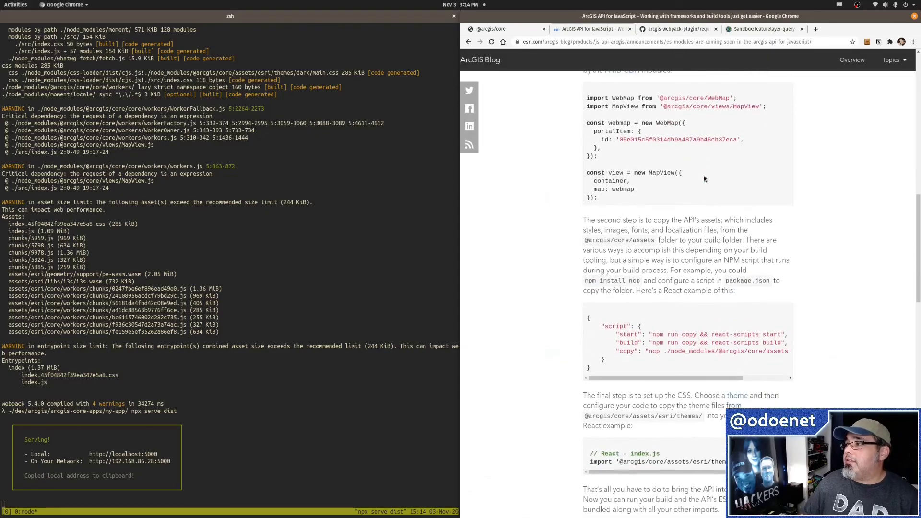
mouse_move(402, 225)
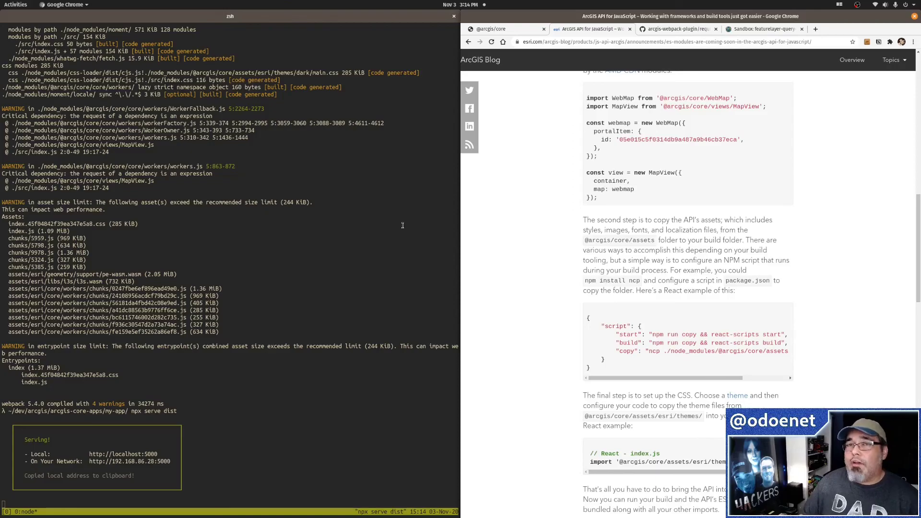